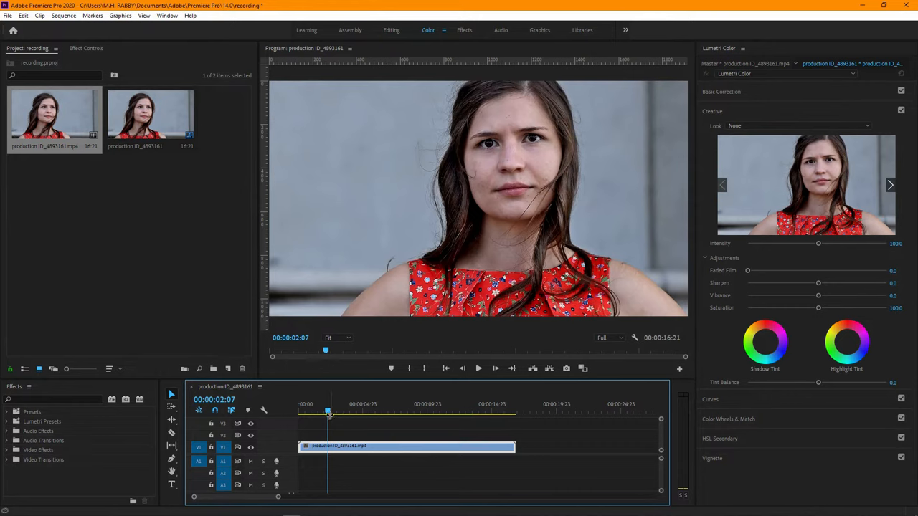
mouse_move(514, 185)
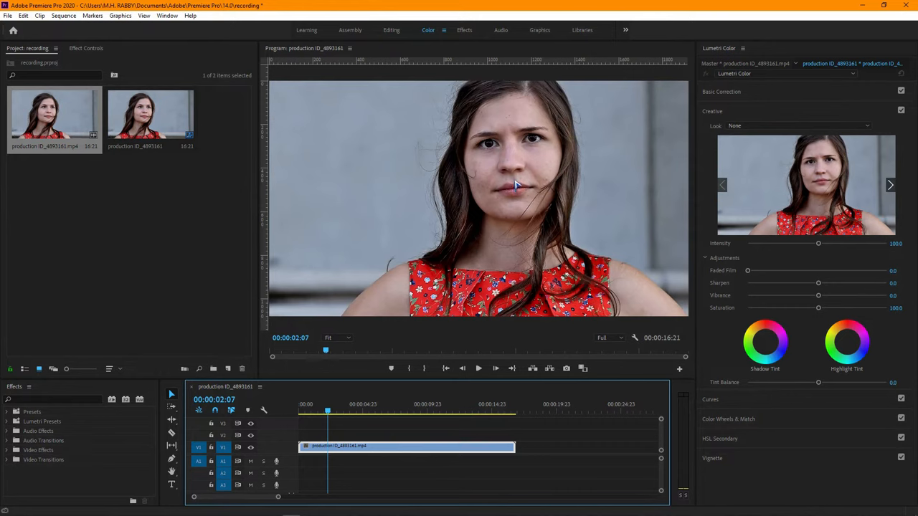
mouse_move(715, 407)
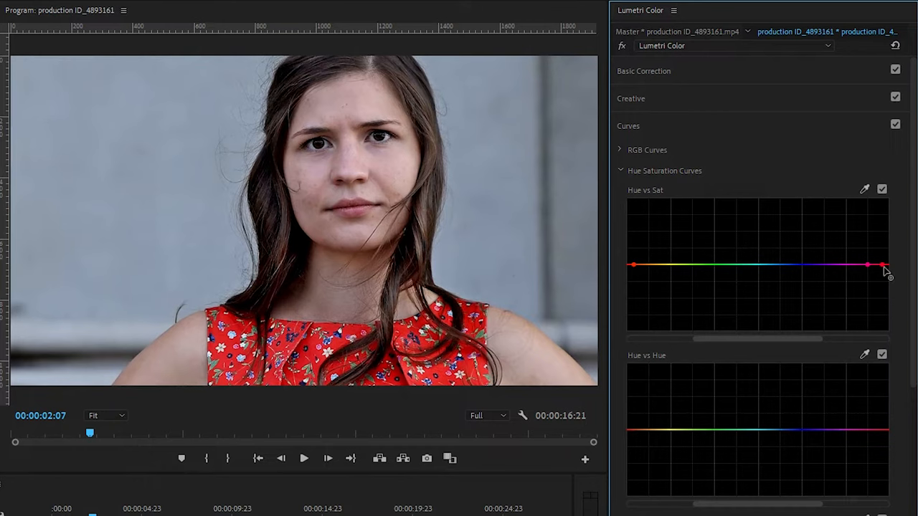
Raise Hue vs Sat at the reddish end into a narrow peak and add a Sat vs Sat bump.
drag(882, 265, 868, 238)
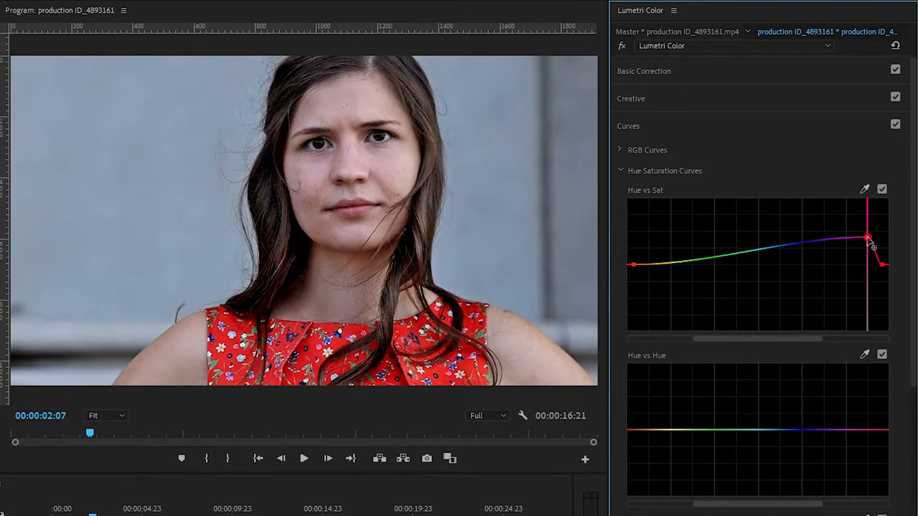
scroll(down, 3)
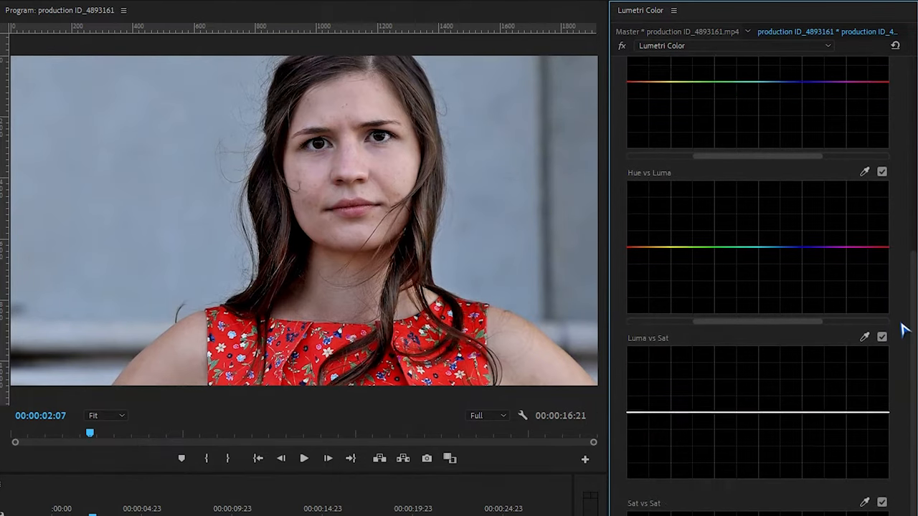
scroll(down, 3)
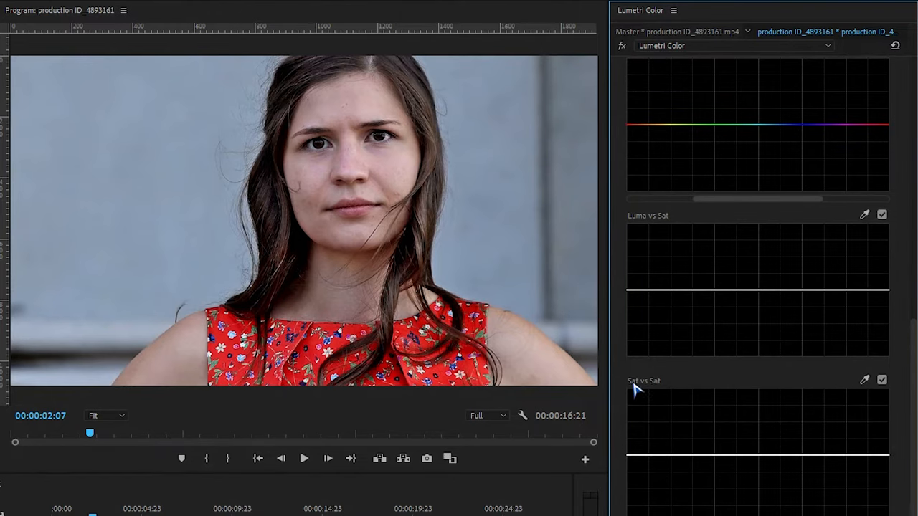
mouse_move(868, 384)
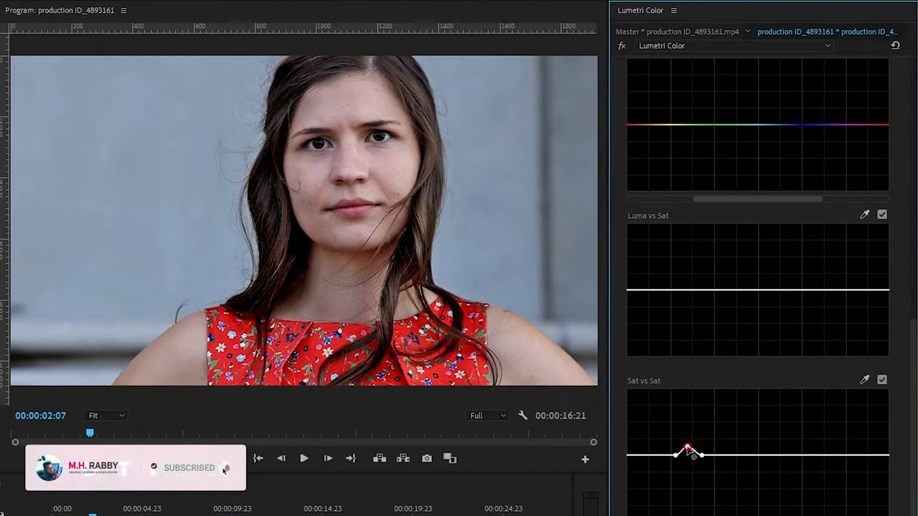
drag(688, 451, 685, 433)
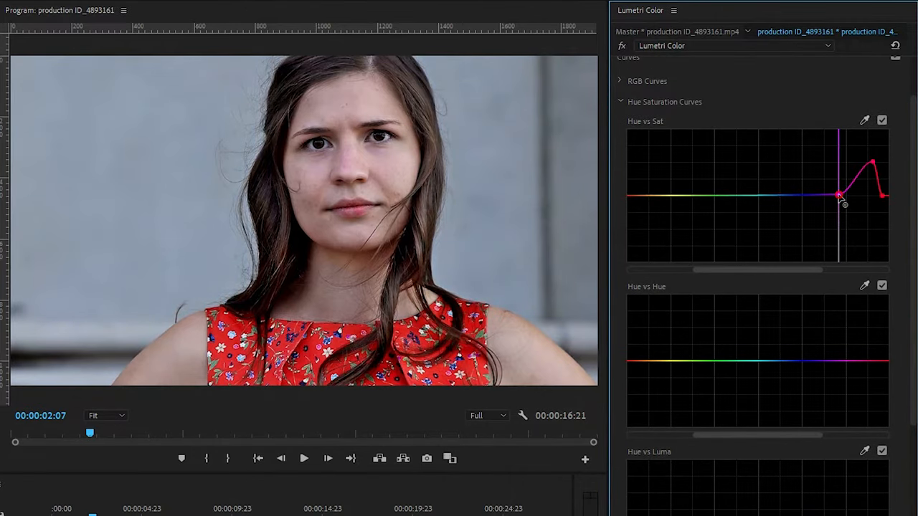
drag(839, 197, 860, 157)
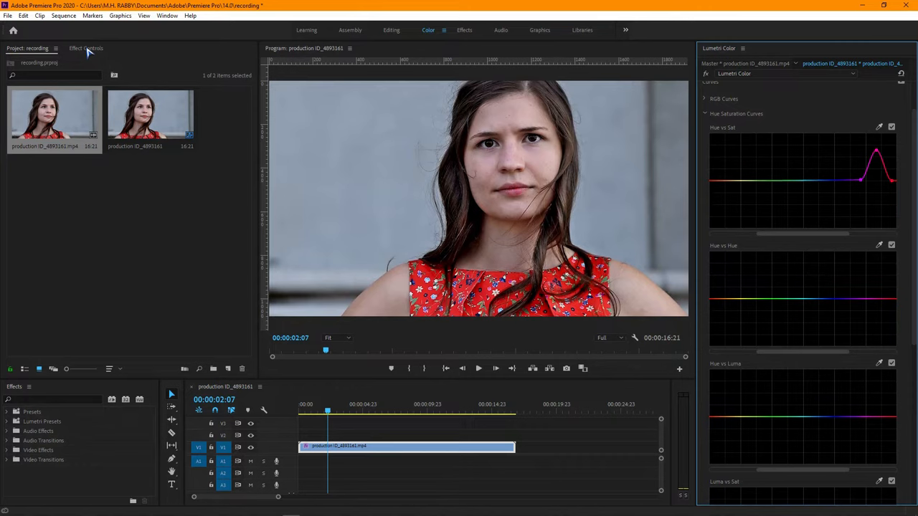
Add an ellipse mask to Lumetri Color in Effect Controls and fit it over the lower face.
click(86, 49)
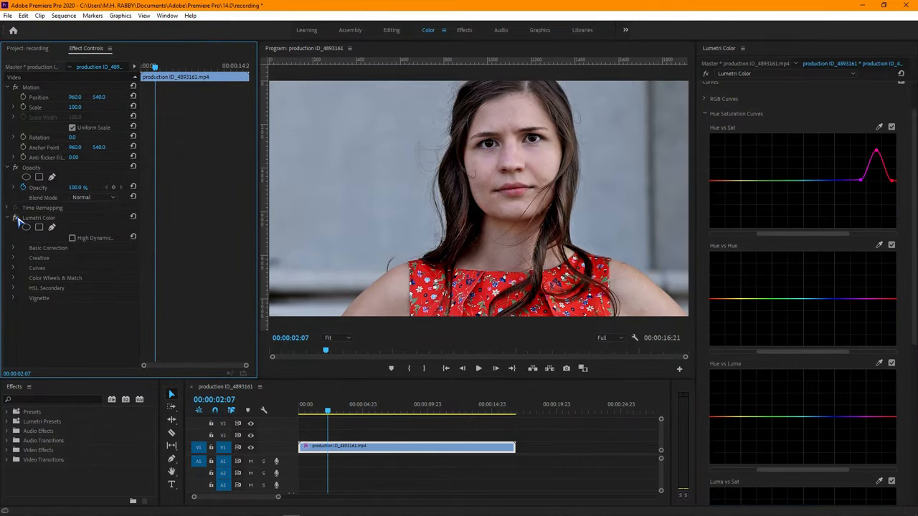
mouse_move(524, 330)
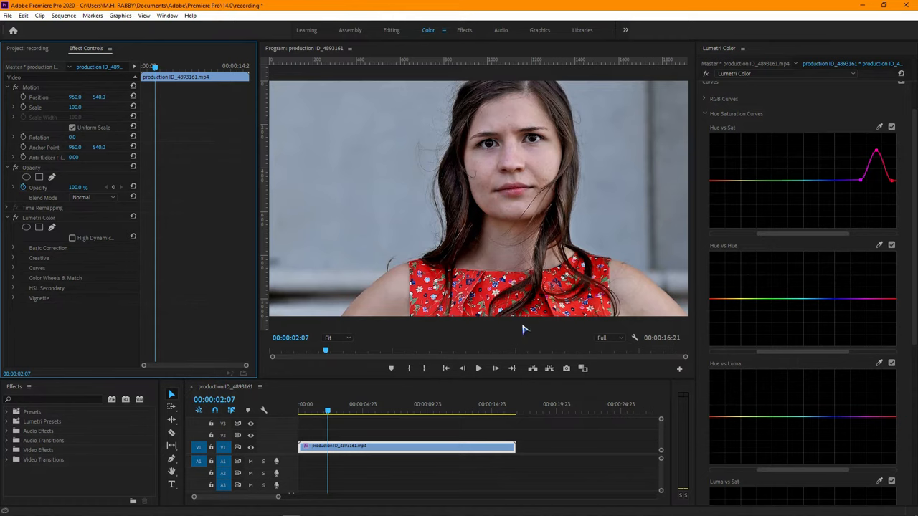
mouse_move(267, 397)
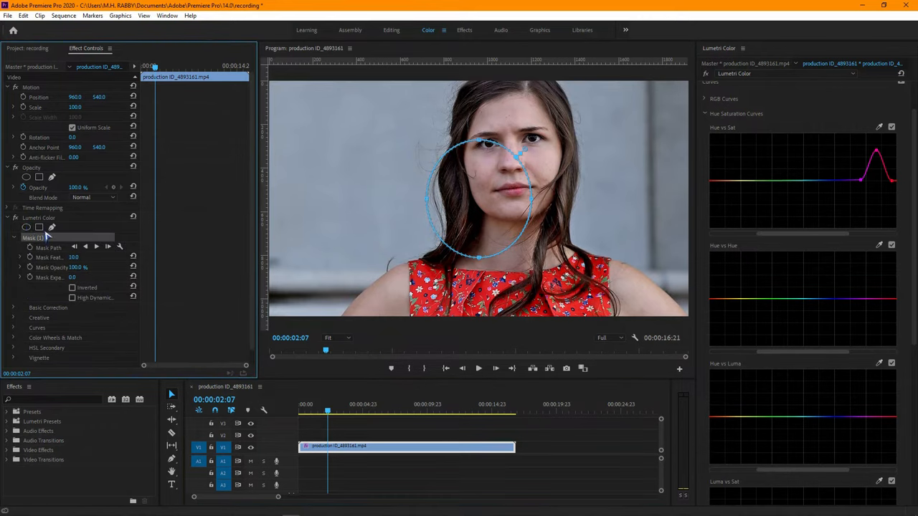
drag(487, 144, 485, 203)
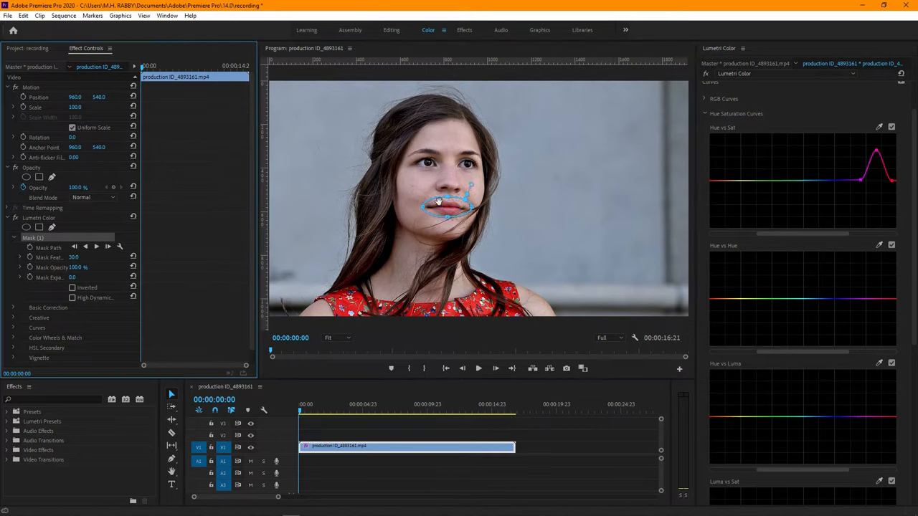
Track the lip mask forward, stop the Tracking dialog and collapse the Lumetri Color effect.
scroll(down, 3)
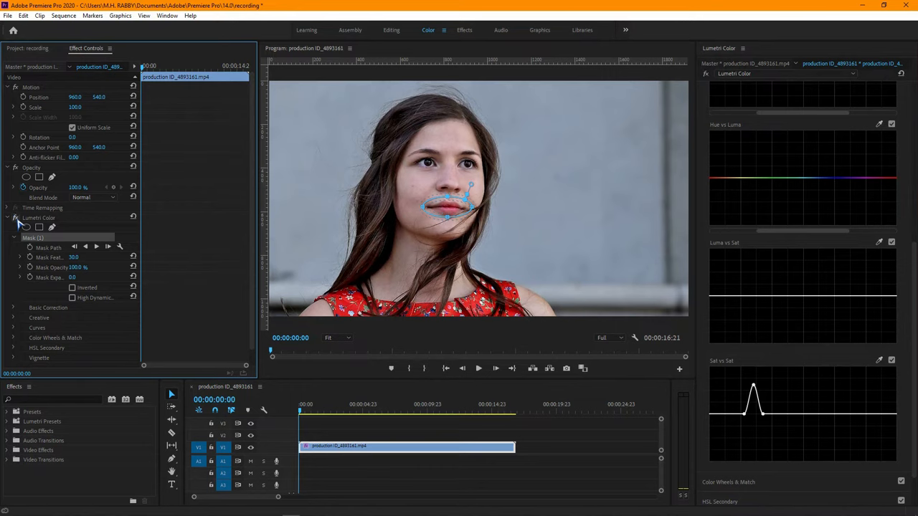
mouse_move(107, 243)
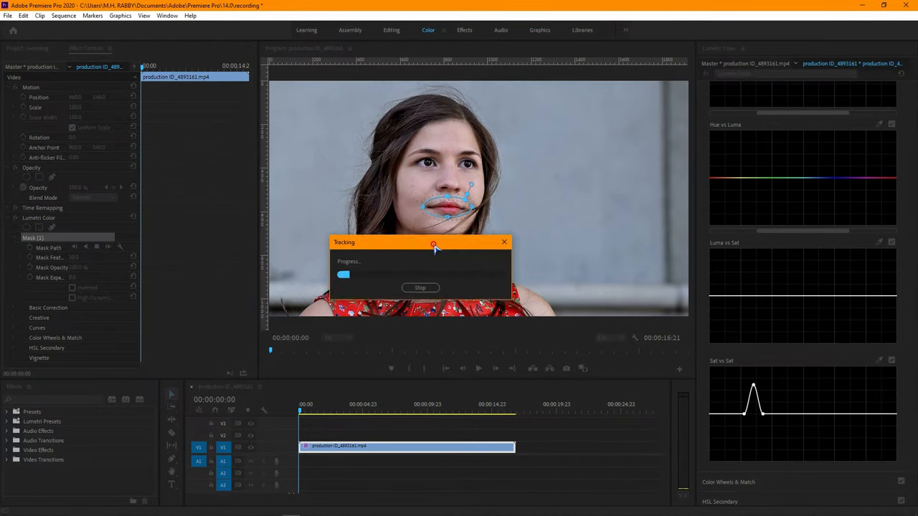
click(419, 287)
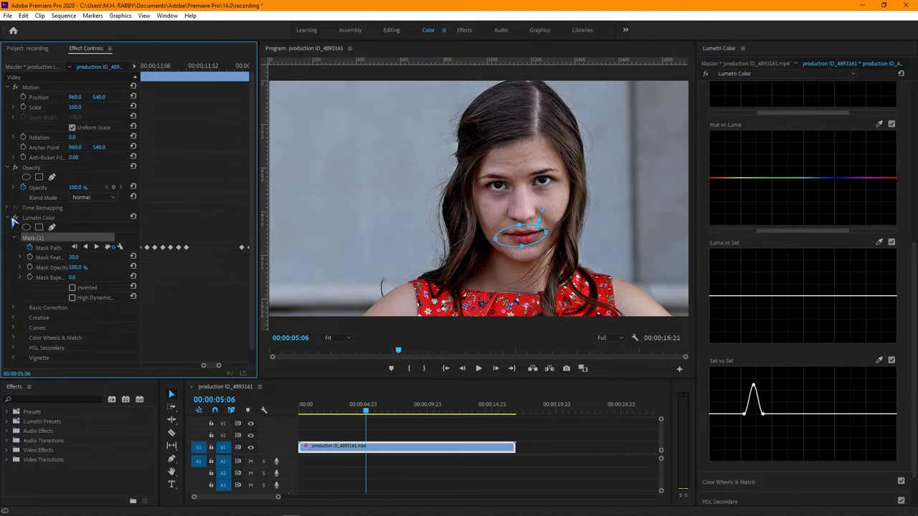
click(14, 218)
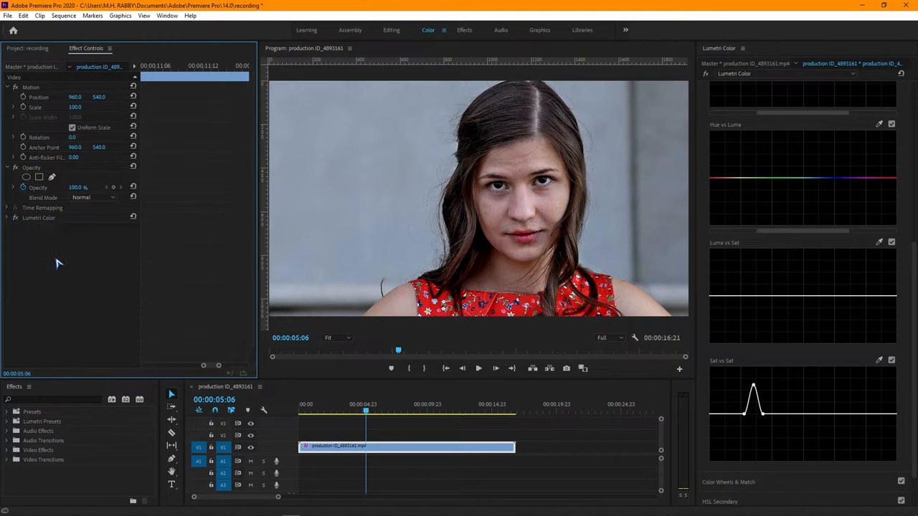
click(51, 399)
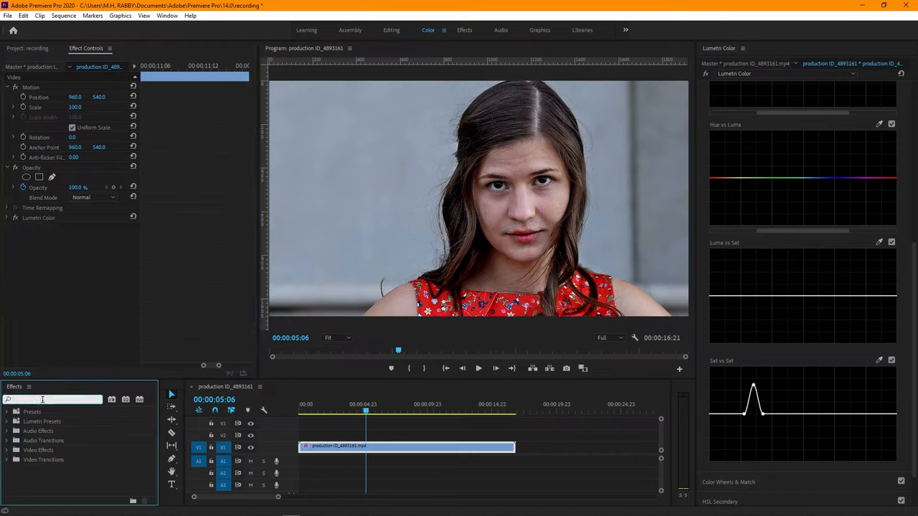
Find Lumetri Color via 'Lume', apply a second instance to the clip and return to its start.
text(Lumetri co)
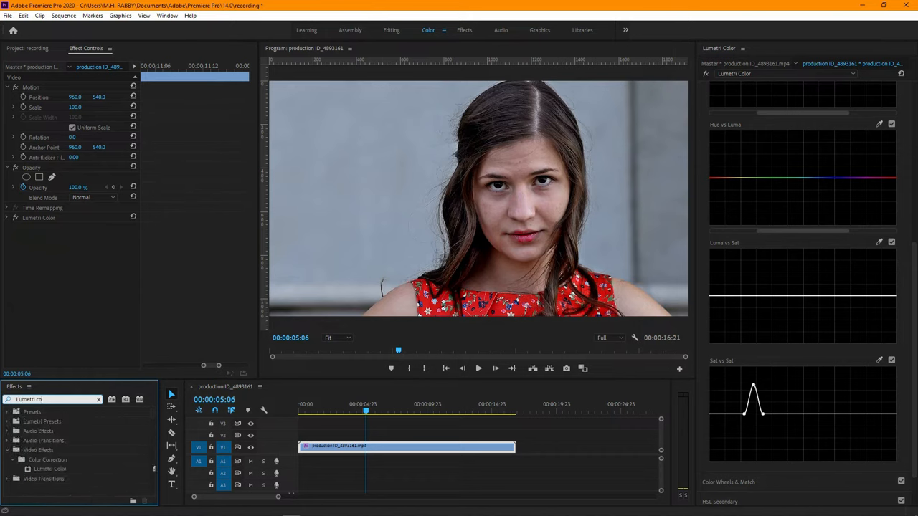
drag(49, 468, 383, 447)
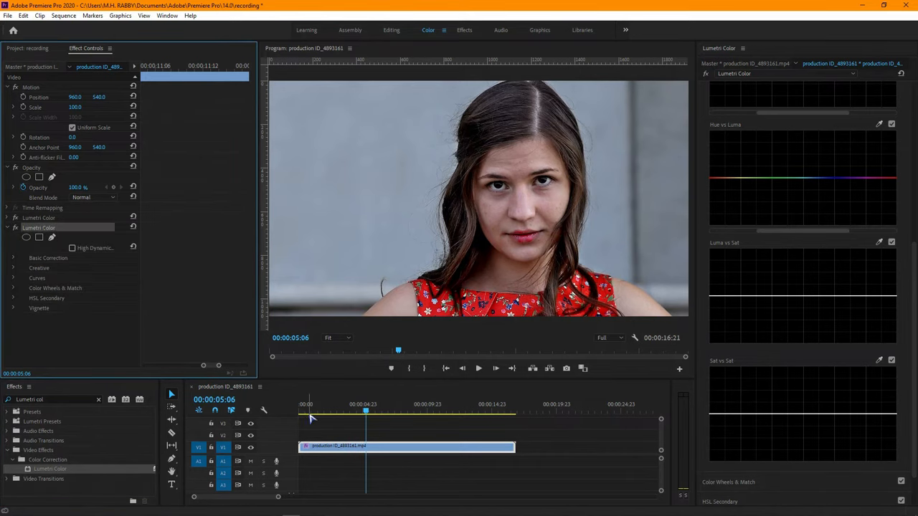
click(300, 404)
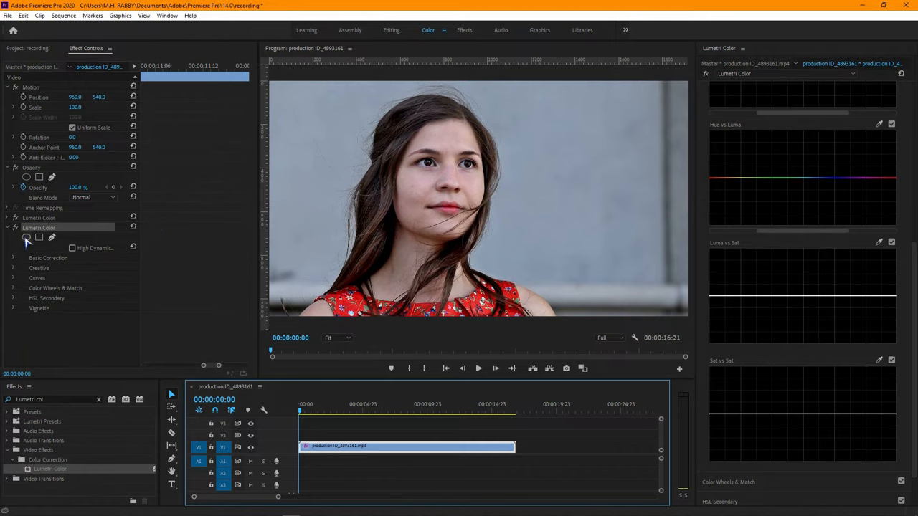
Create an ellipse mask on the second Lumetri Color and reshape it around the woman's face.
click(39, 238)
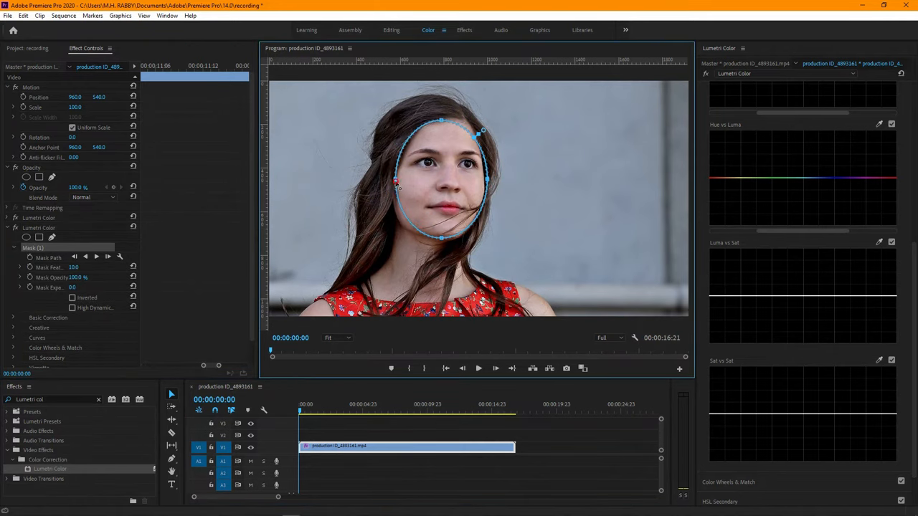
drag(482, 129, 493, 135)
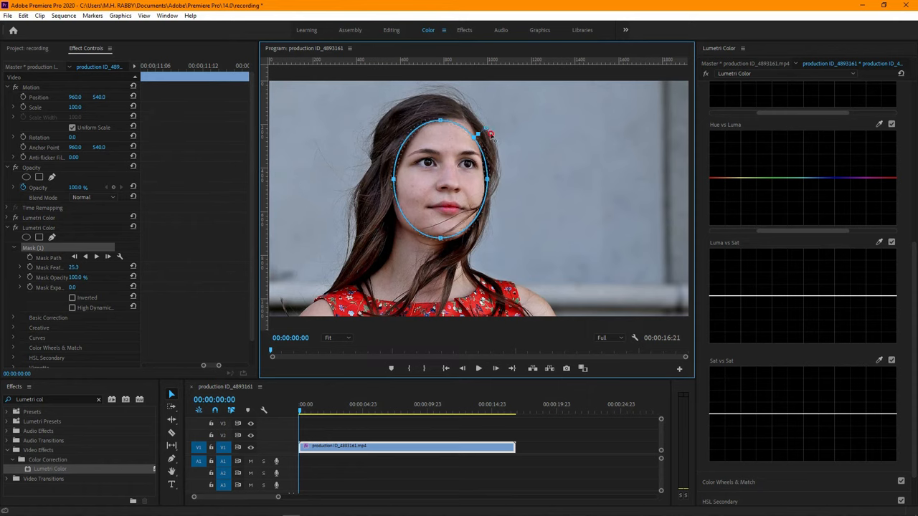
drag(490, 135, 482, 140)
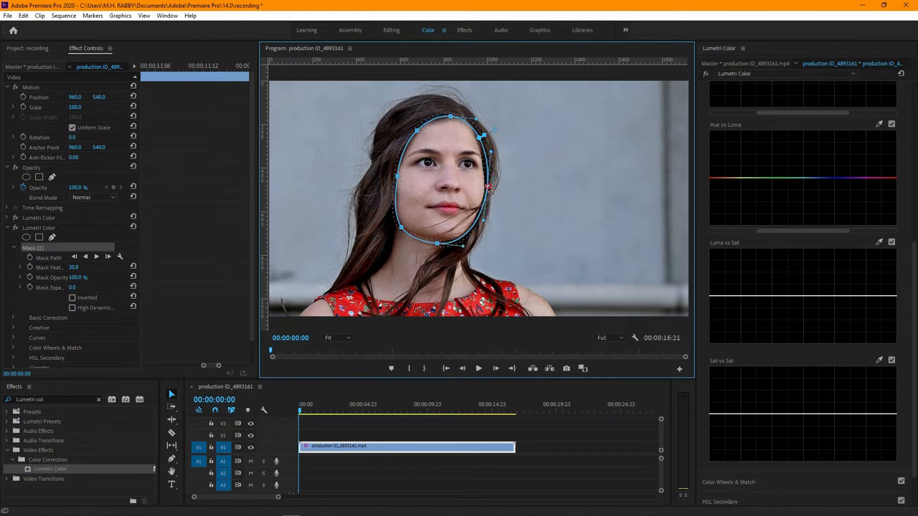
mouse_move(390, 264)
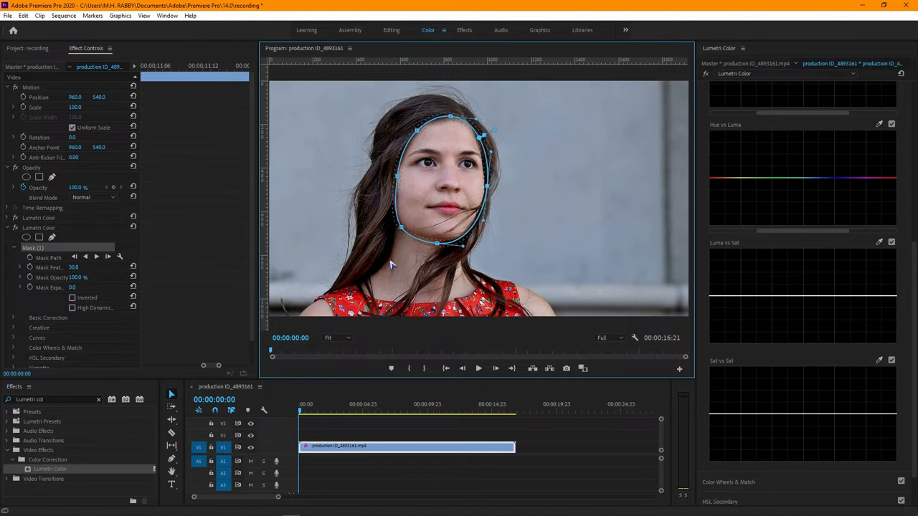
mouse_move(431, 317)
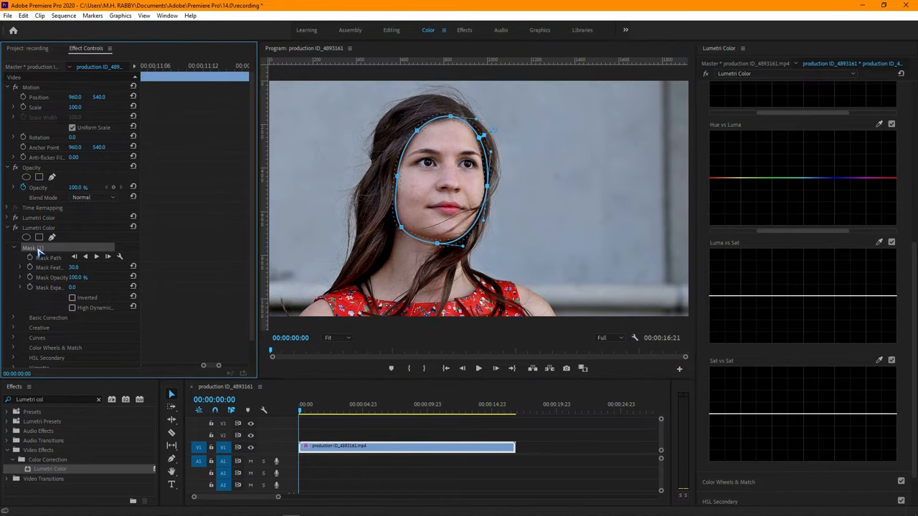
mouse_move(97, 261)
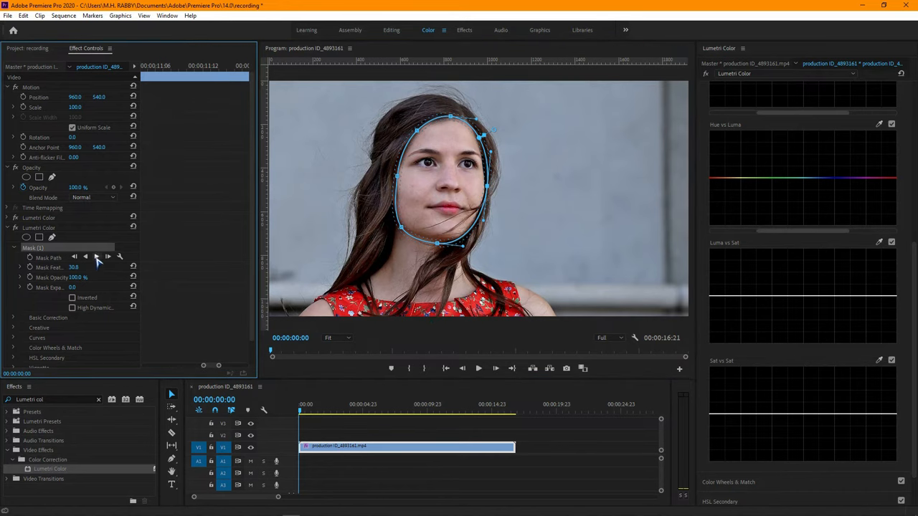
Track the face mask forward and check at several timeline points that it stays on the face.
click(108, 257)
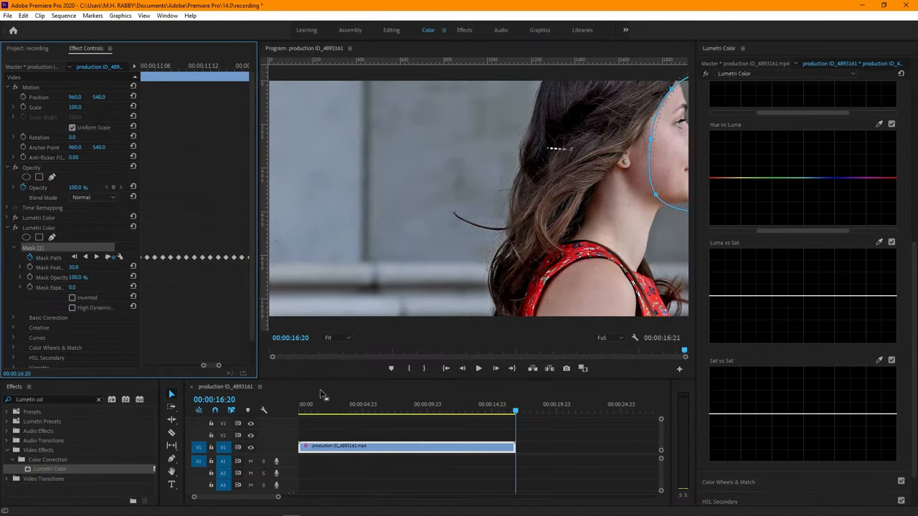
click(322, 411)
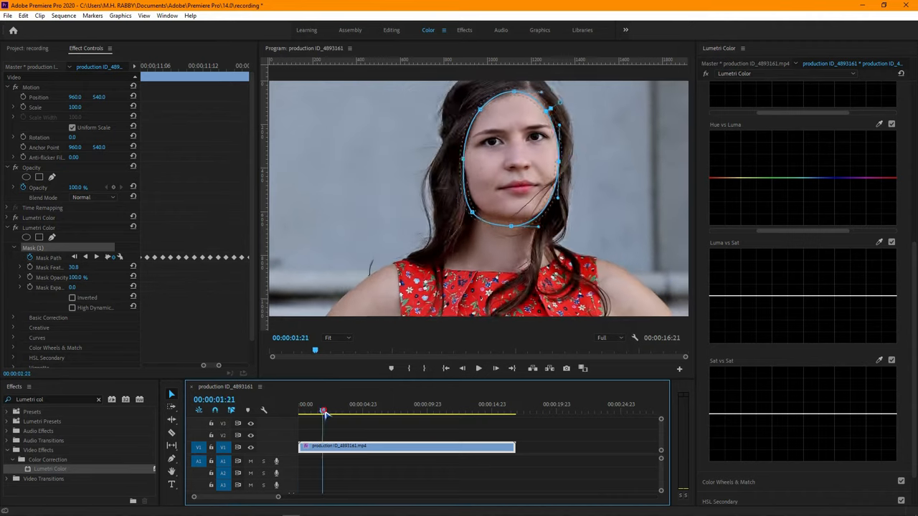
click(437, 413)
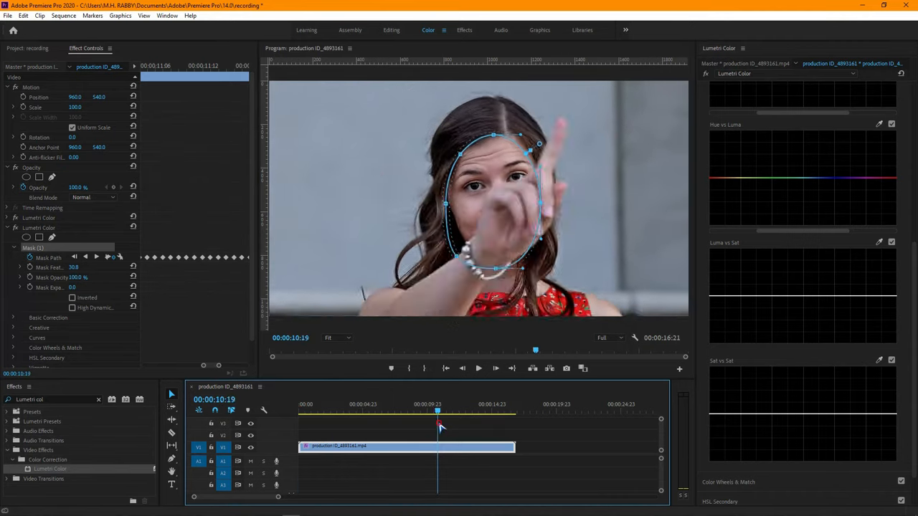
click(508, 410)
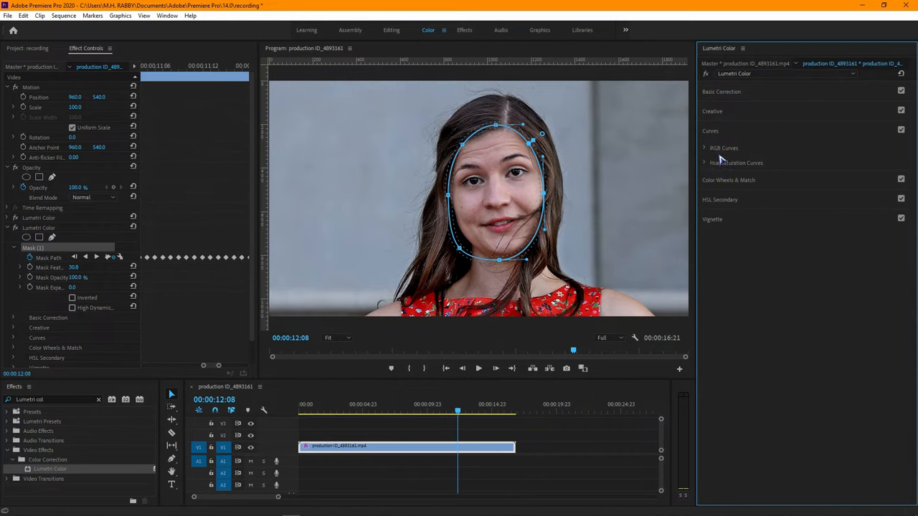
In Basic Correction, tweak the face's temperature and tint, increase contrast and adjust highlights and shadows.
click(721, 92)
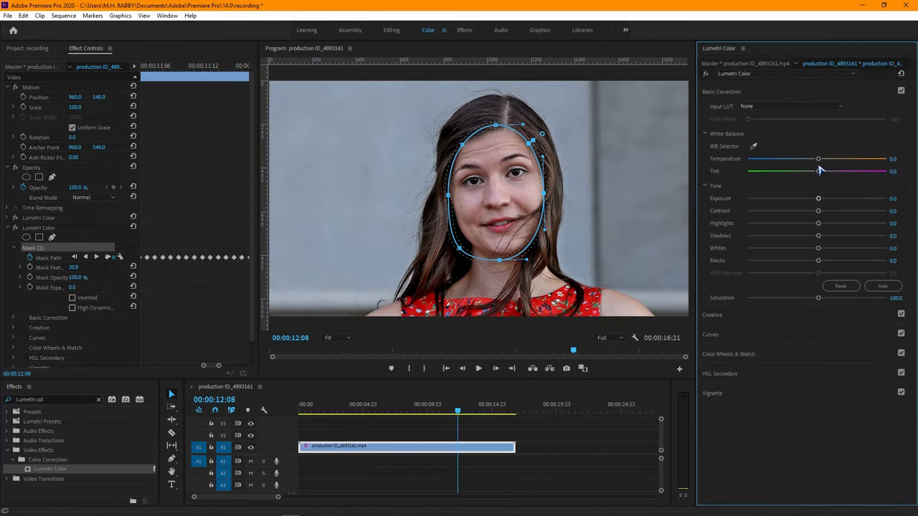
drag(817, 158, 810, 157)
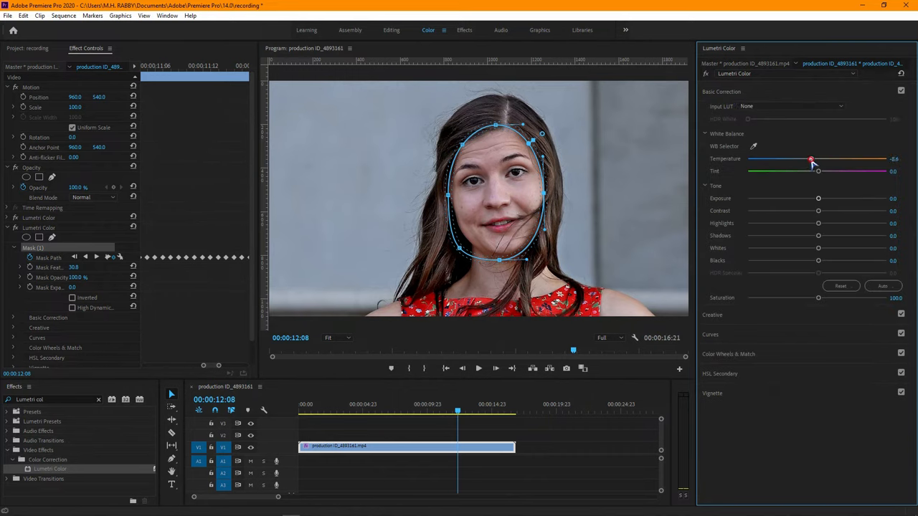
drag(810, 158, 815, 158)
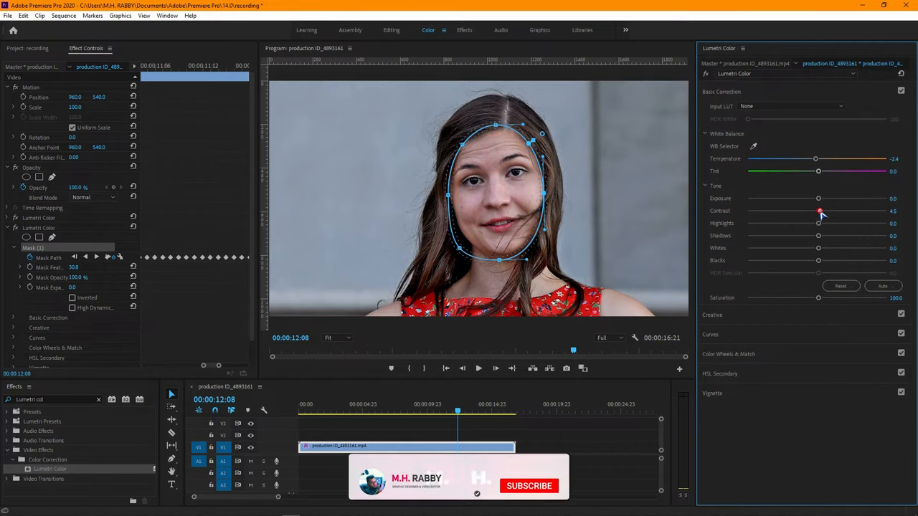
drag(820, 211, 835, 218)
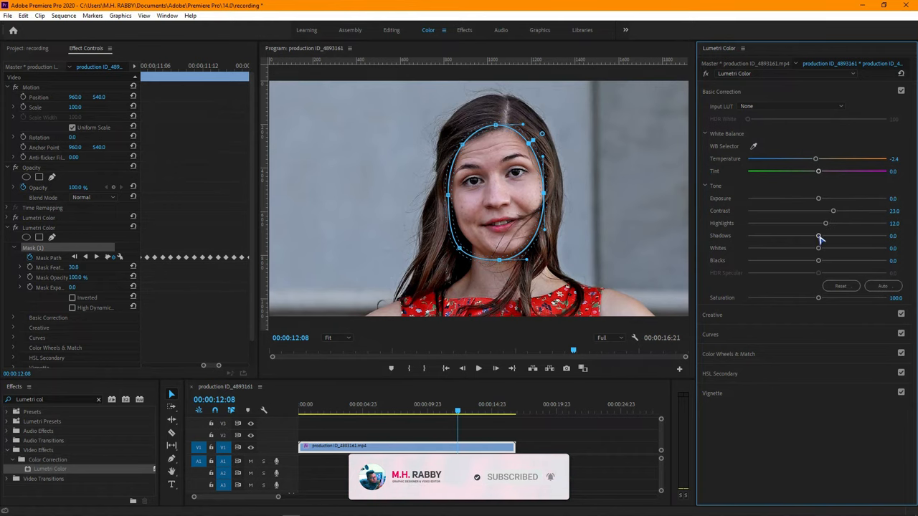
drag(818, 235, 820, 235)
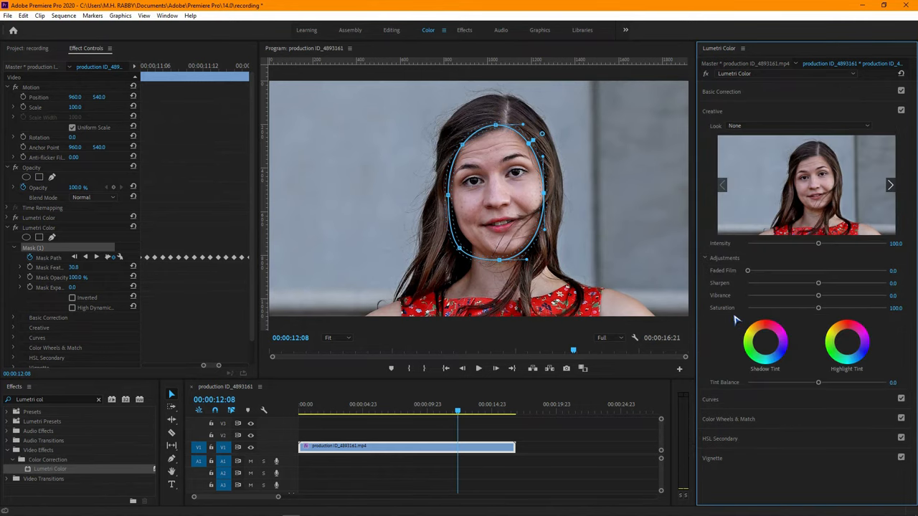
In Creative adjustments, settle on a moderate vibrance boost and near-normal, slightly raised saturation.
drag(818, 295, 873, 296)
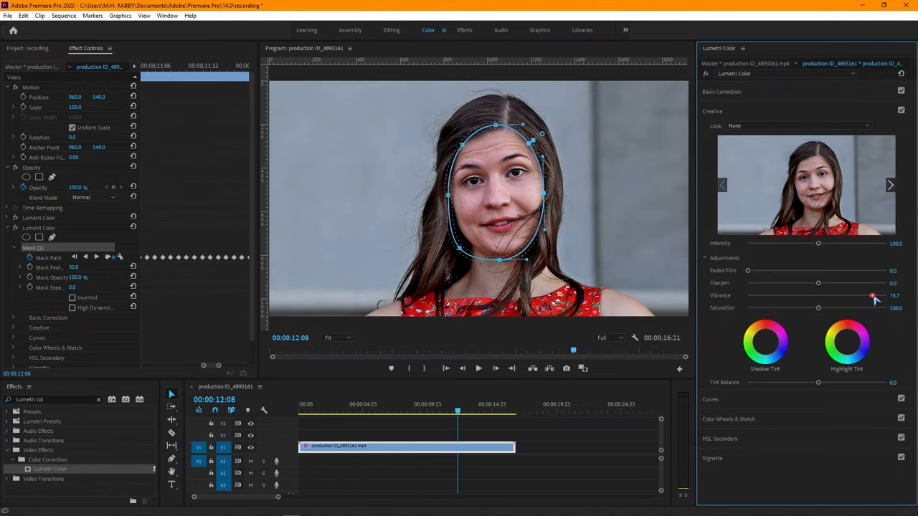
drag(872, 295, 840, 295)
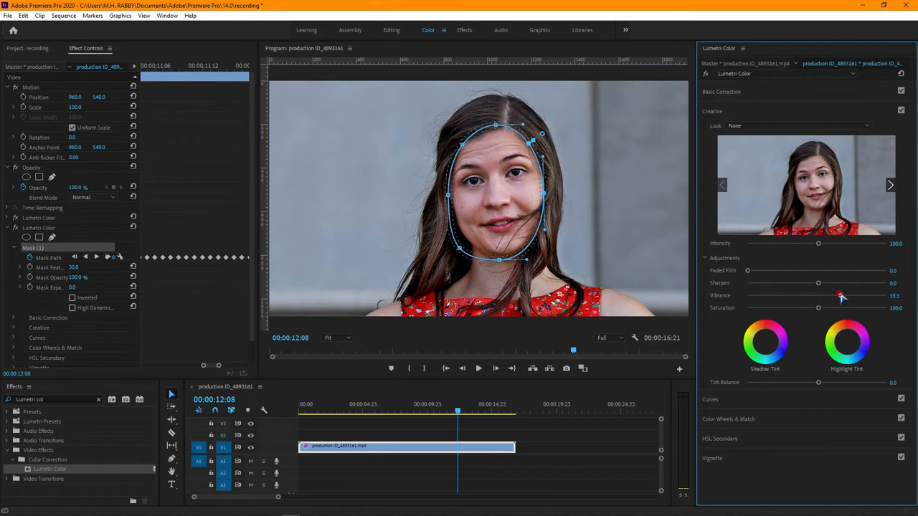
drag(843, 295, 829, 295)
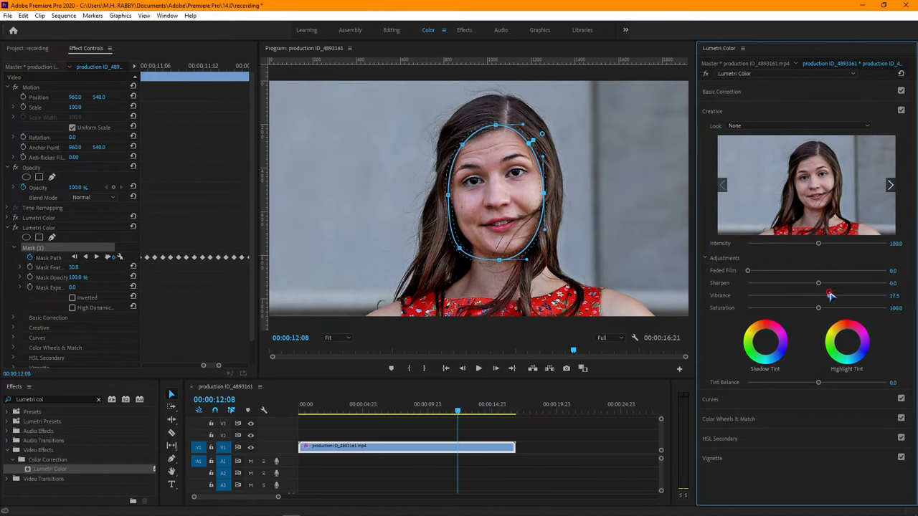
drag(818, 296, 832, 296)
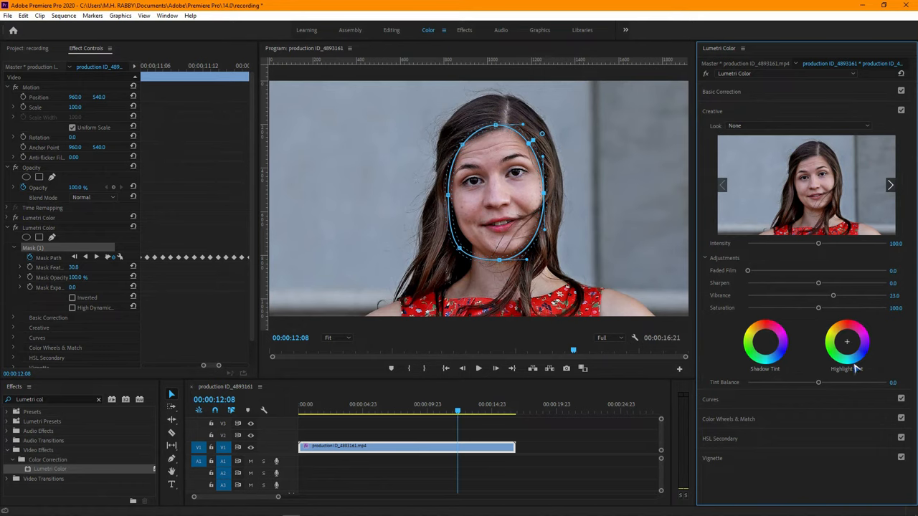
drag(817, 307, 852, 307)
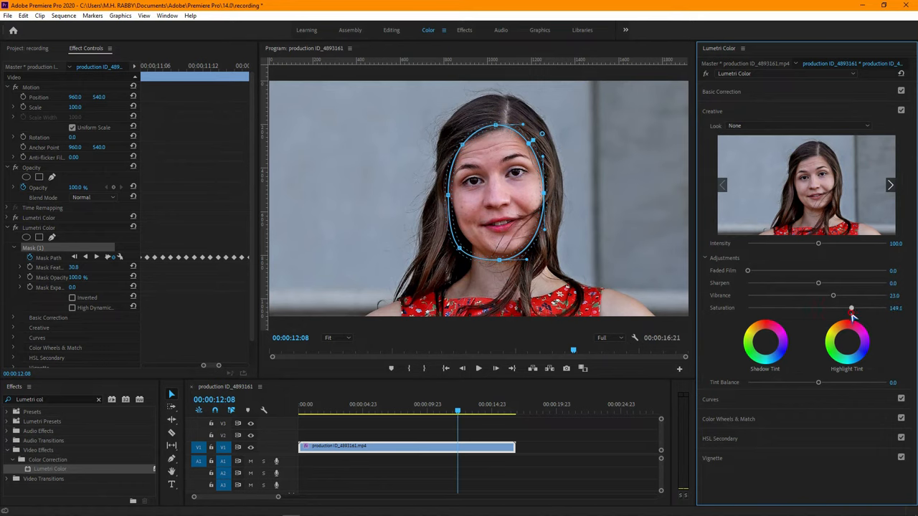
drag(851, 306, 820, 307)
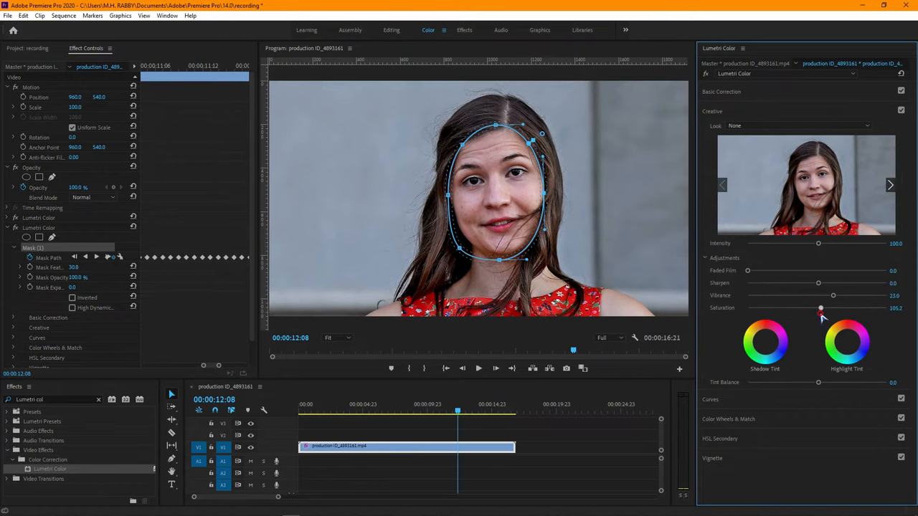
drag(820, 307, 820, 307)
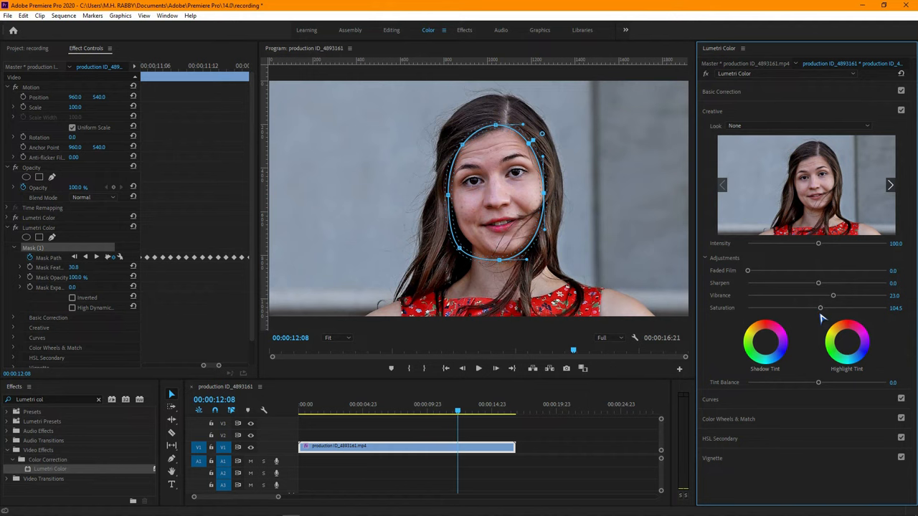
mouse_move(700, 353)
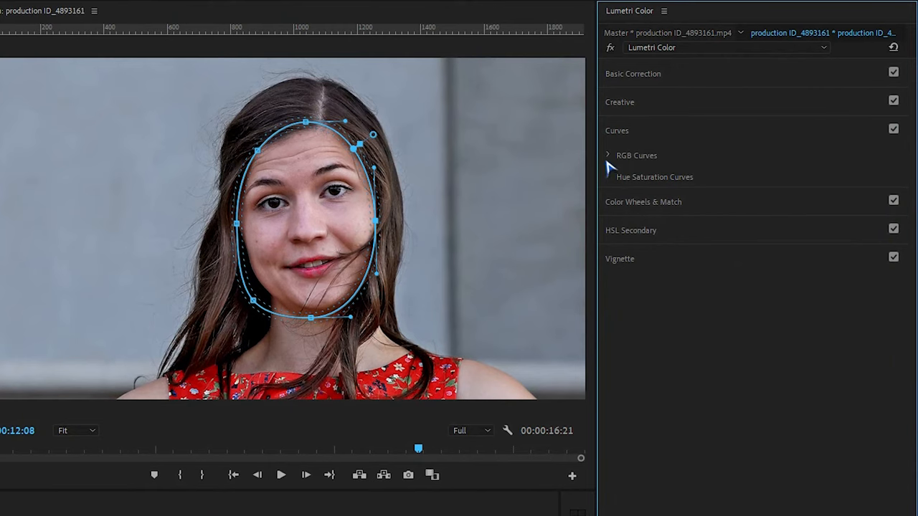
In RGB Curves, lift the highlight point to form a contrast-adding S-curve for the face.
click(608, 155)
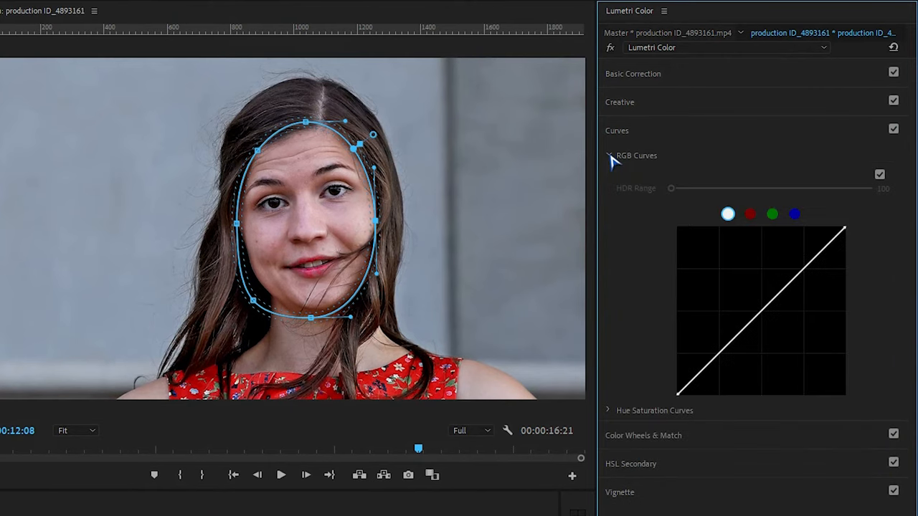
mouse_move(723, 350)
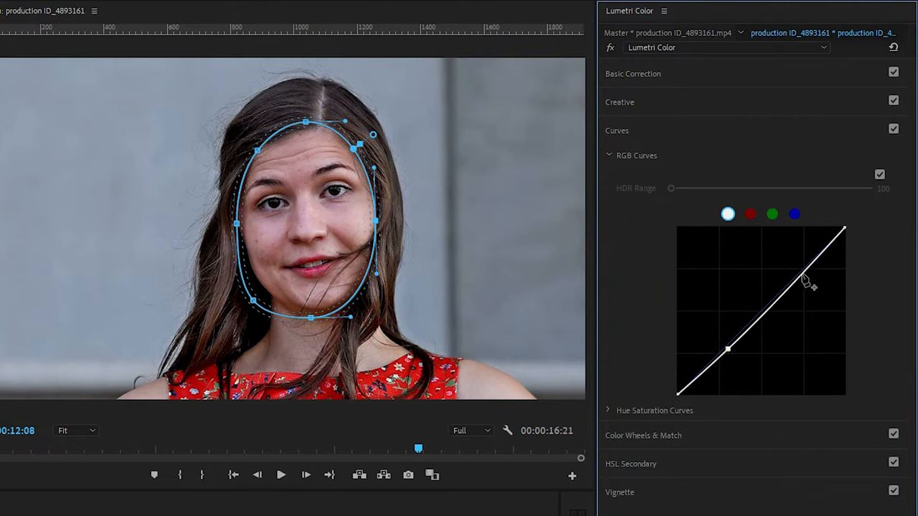
drag(800, 280, 797, 270)
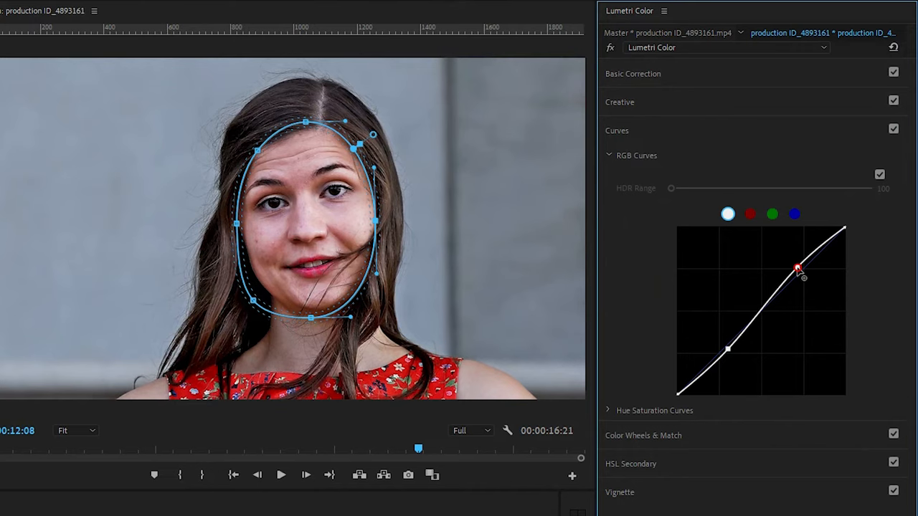
drag(798, 267, 797, 270)
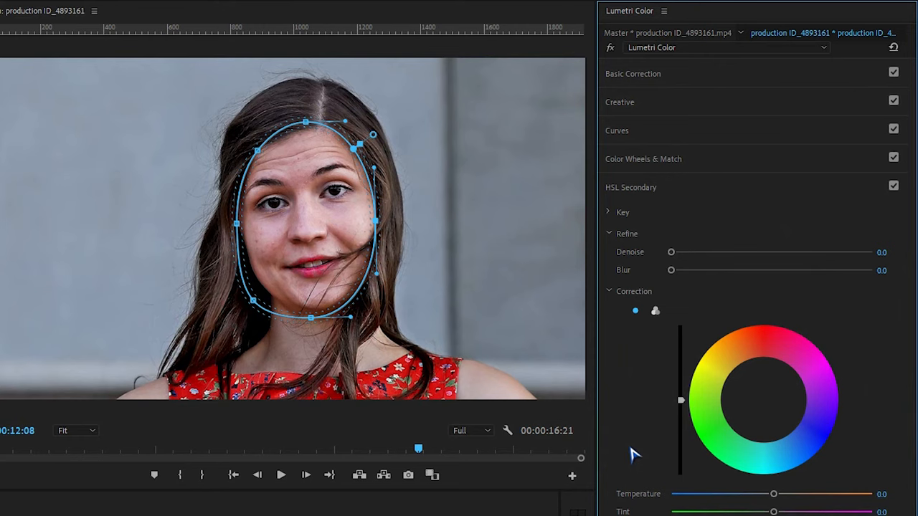
mouse_move(617, 227)
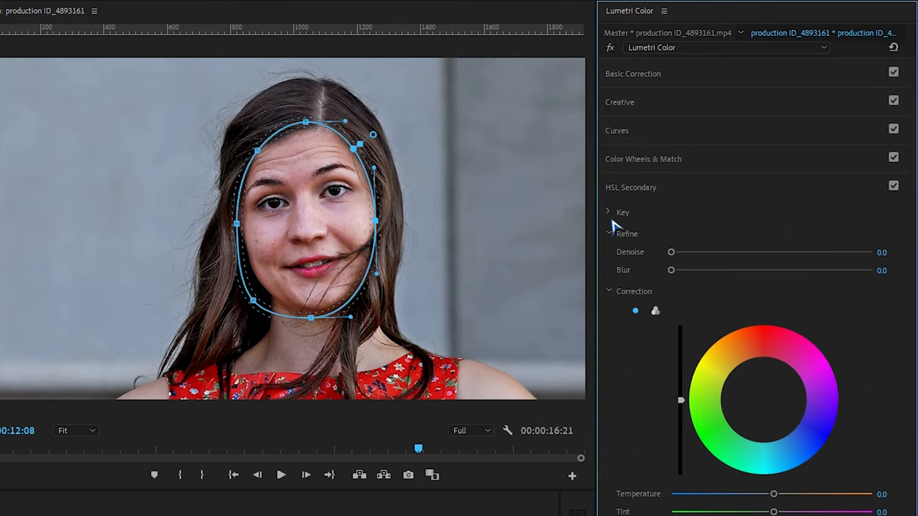
Expand HSL Secondary to reveal the Key H/S/L sliders for the skin colour key.
click(608, 213)
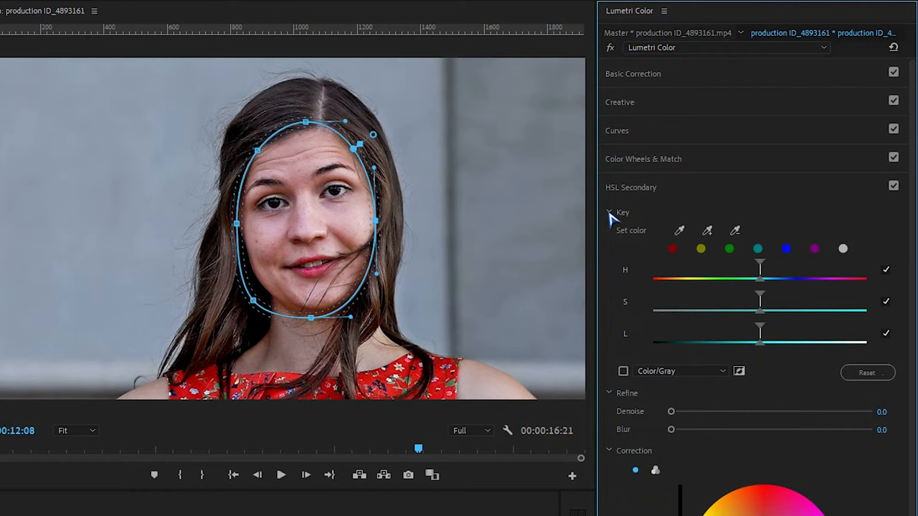
mouse_move(709, 232)
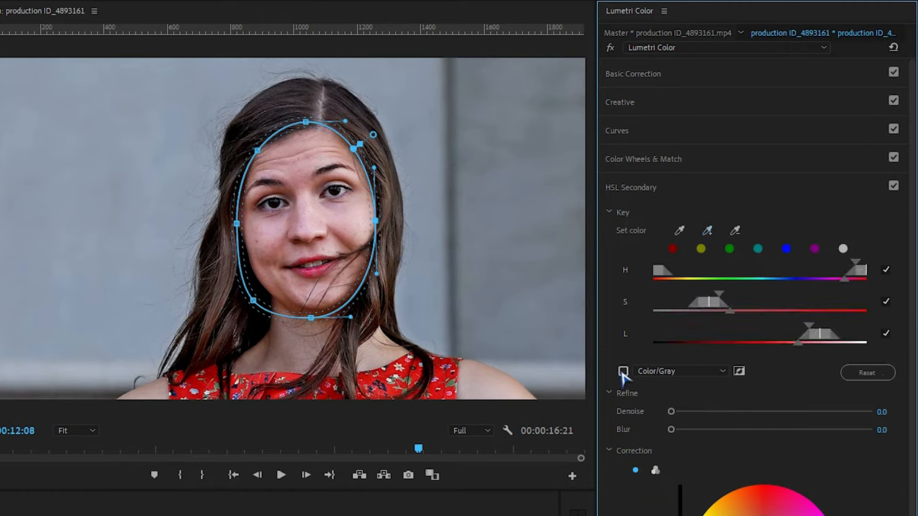
Show the key as colour over grey and widen the hue range across more skin tones.
click(623, 370)
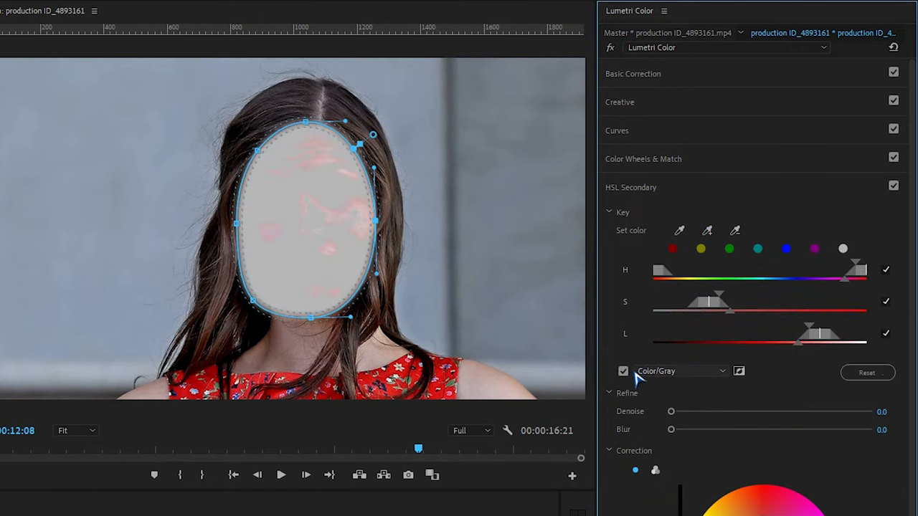
click(623, 370)
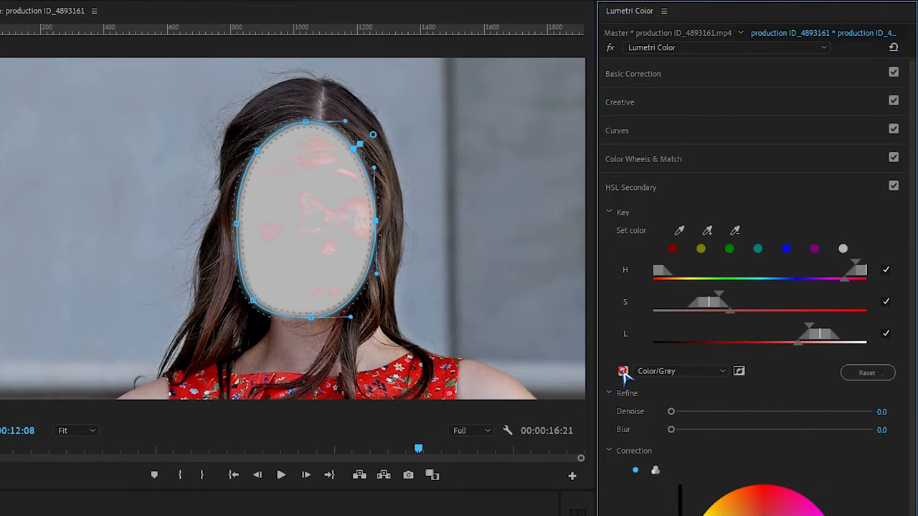
click(622, 370)
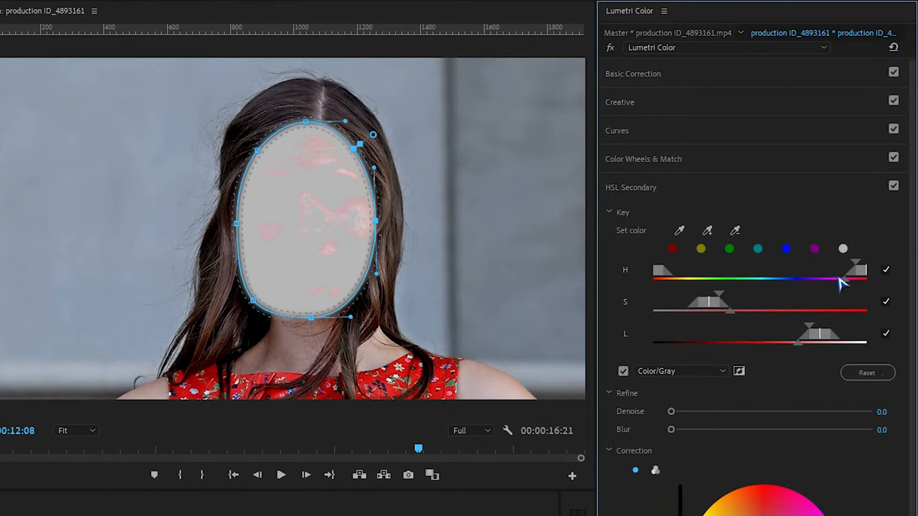
drag(860, 280, 857, 273)
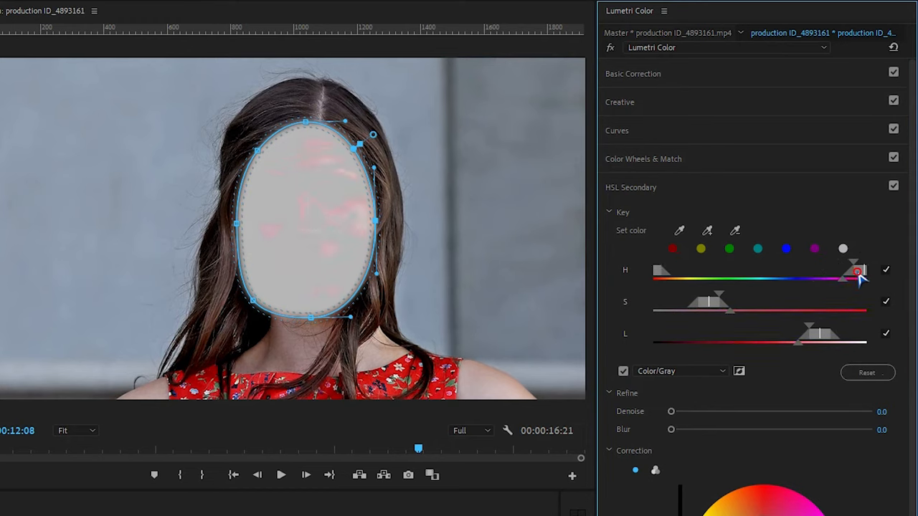
drag(857, 280, 849, 275)
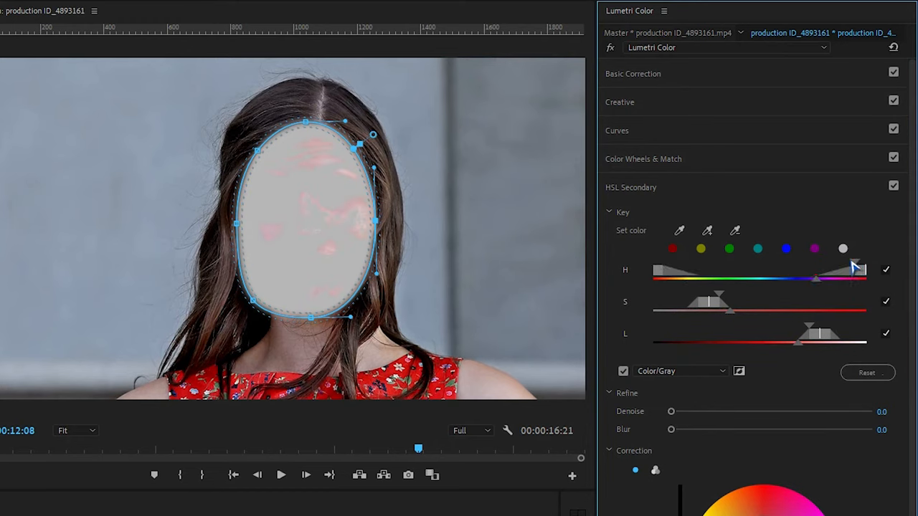
drag(853, 280, 762, 284)
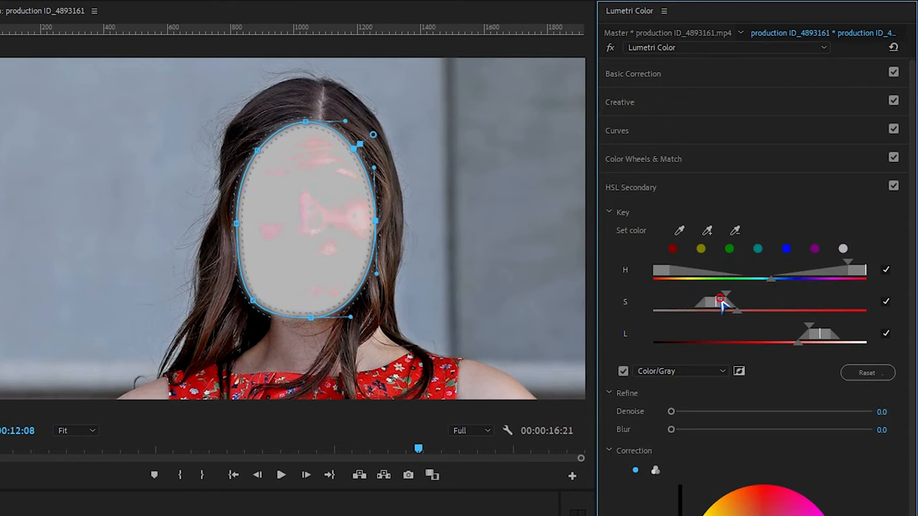
Widen the saturation and lightness ranges so darker skin is included in the key.
drag(725, 304, 887, 302)
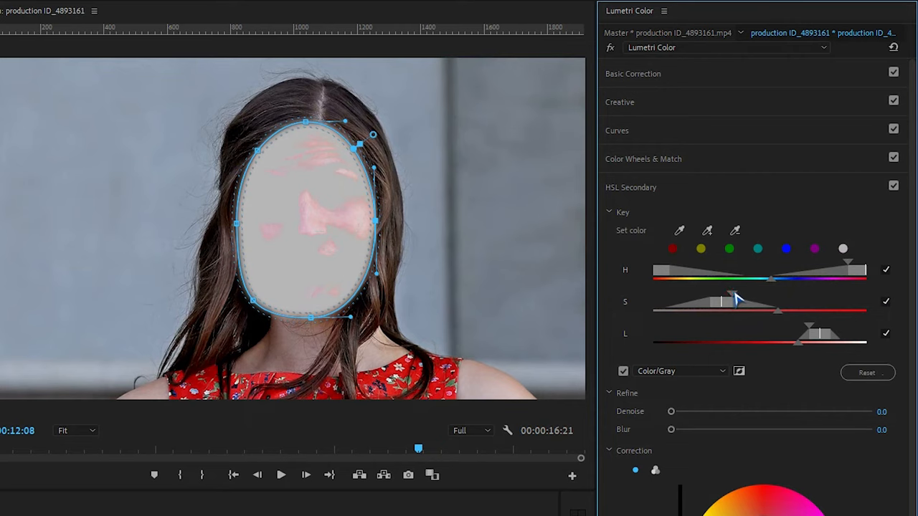
drag(796, 333, 753, 333)
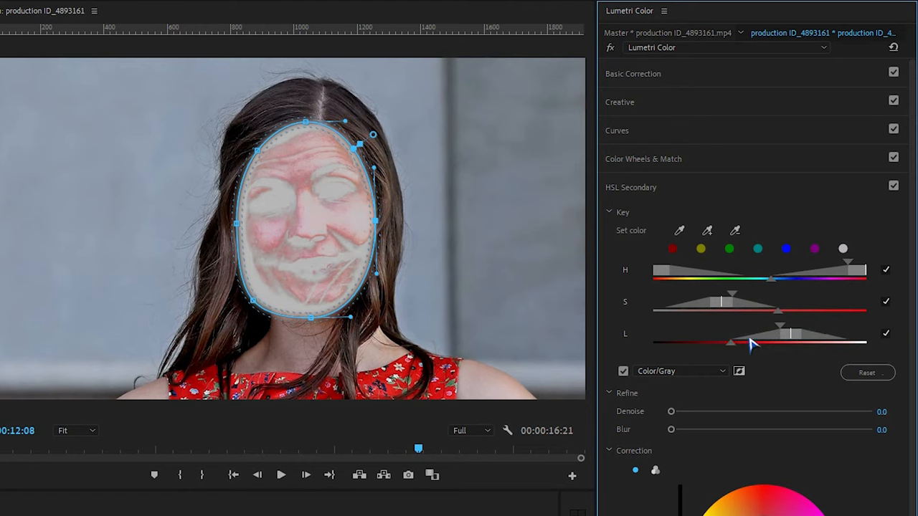
drag(748, 341, 757, 326)
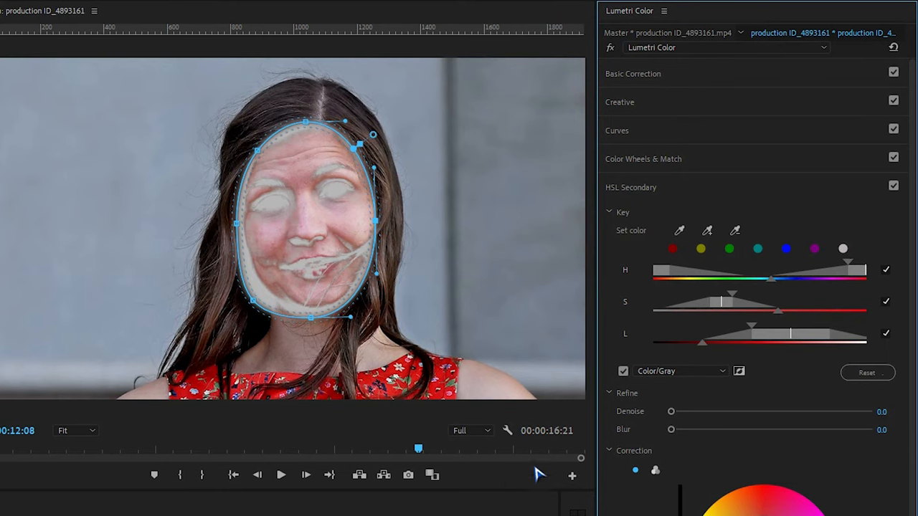
Raise the Refine Blur to about 10 so the skin key's edges blend smoothly.
scroll(down, 3)
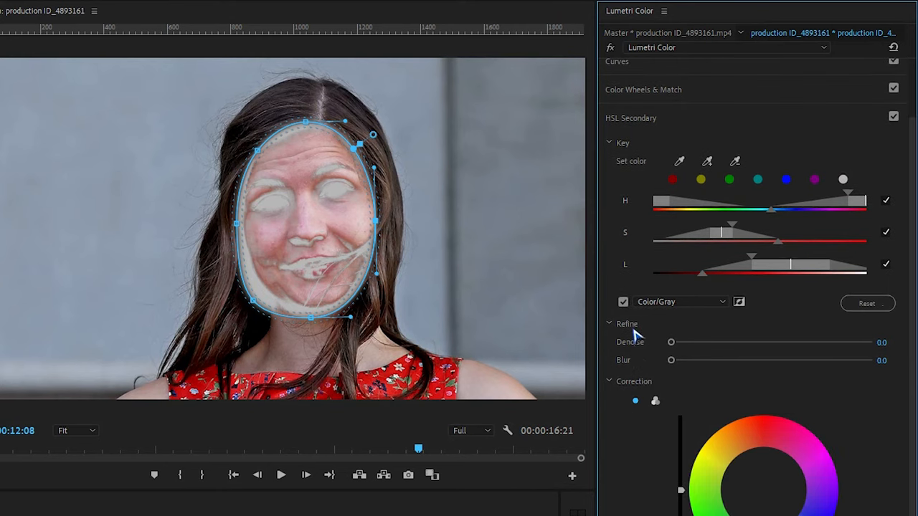
drag(671, 360, 702, 349)
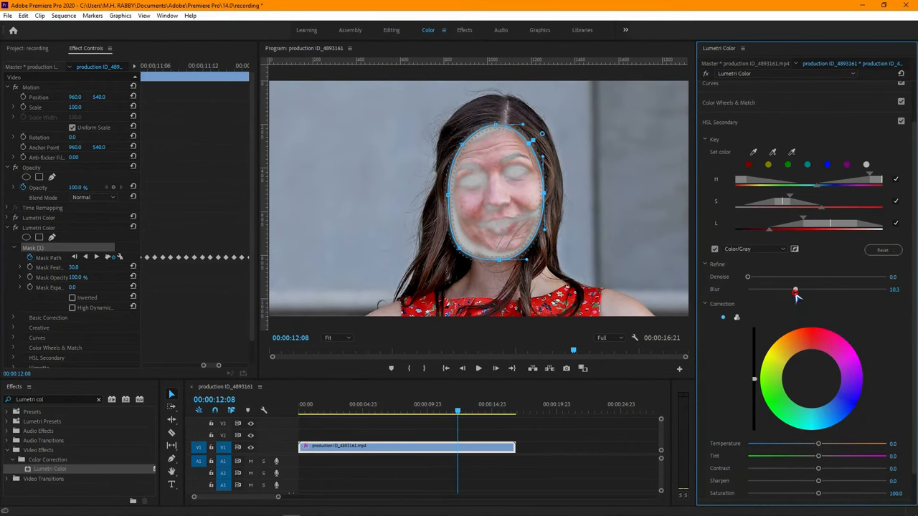
drag(796, 290, 795, 289)
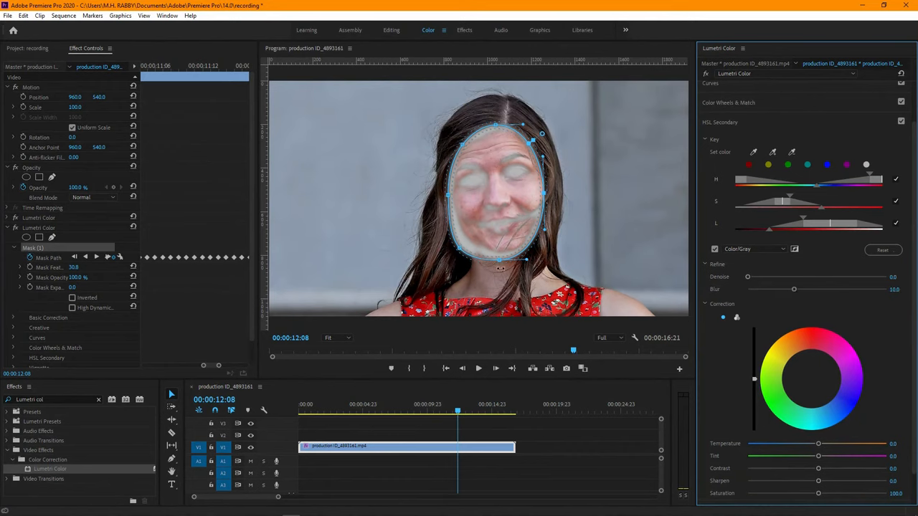
scroll(down, 3)
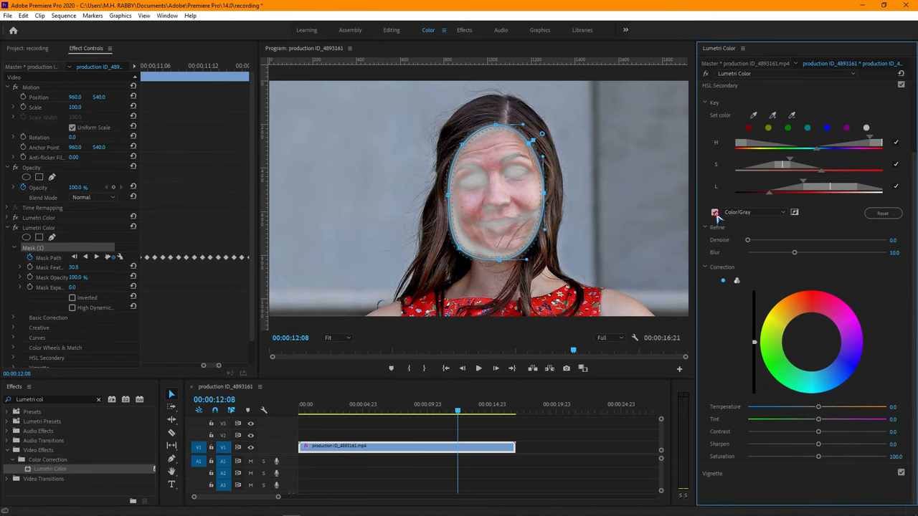
Turn off Color/Gray, set Correction Sharpen to -100 and Saturation to about 107, then deselect the mask.
click(714, 212)
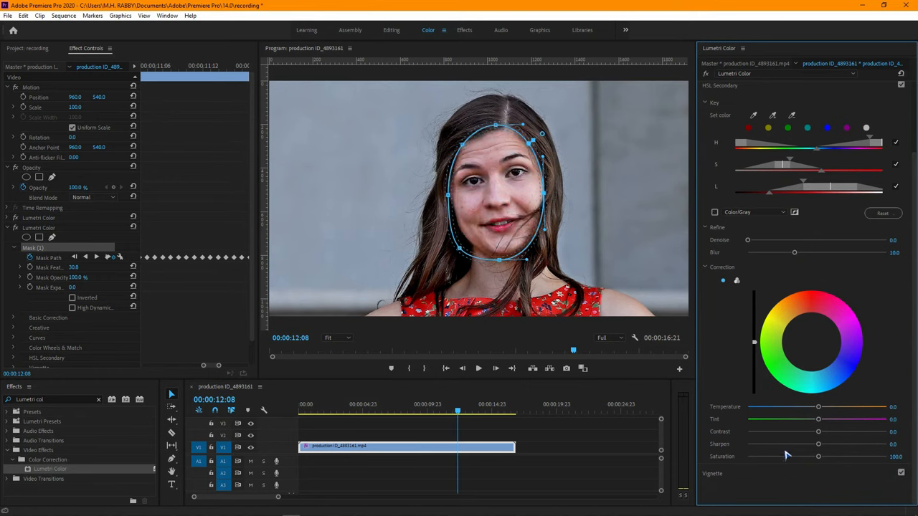
drag(818, 444, 747, 444)
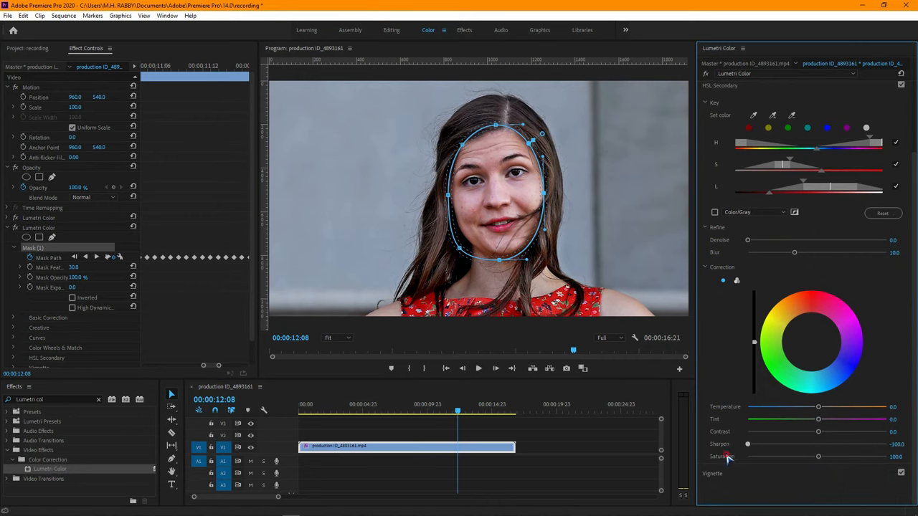
drag(747, 445, 757, 445)
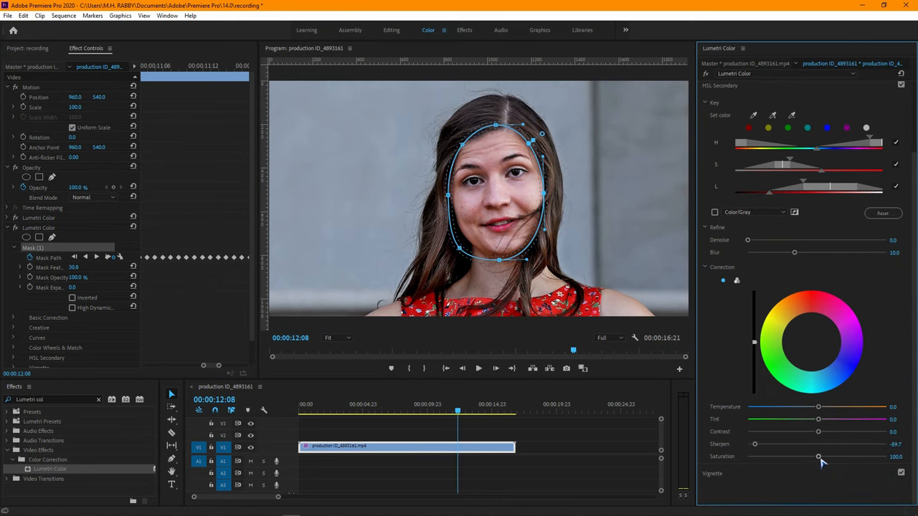
drag(817, 456, 820, 456)
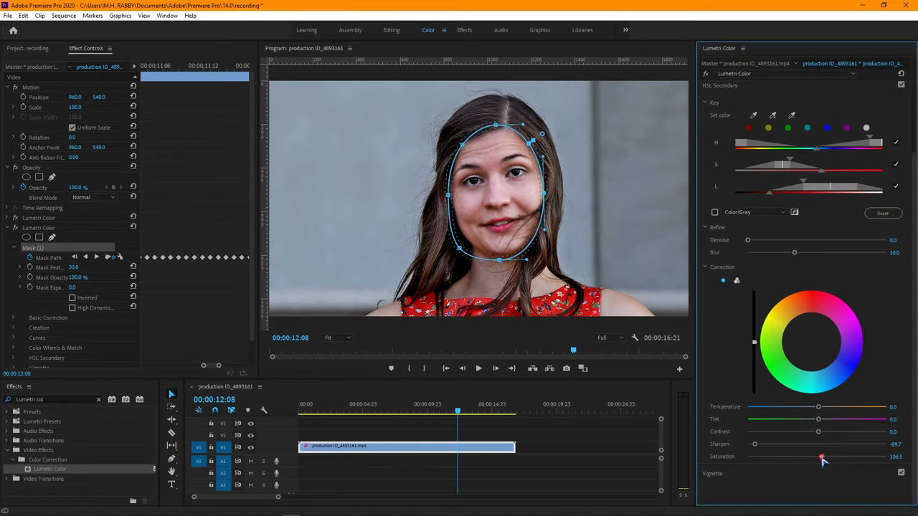
drag(820, 456, 823, 456)
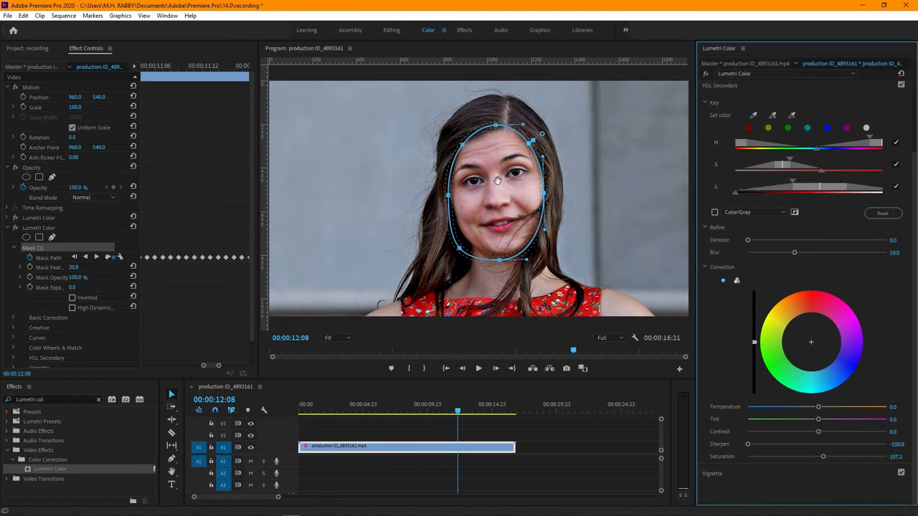
click(451, 481)
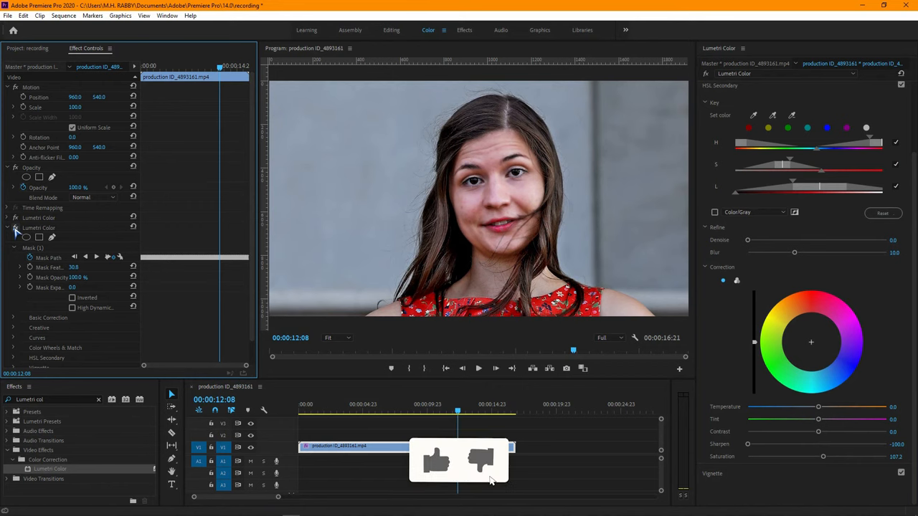
Jump to the clip's start and play it to review the face-tracked correction.
click(437, 462)
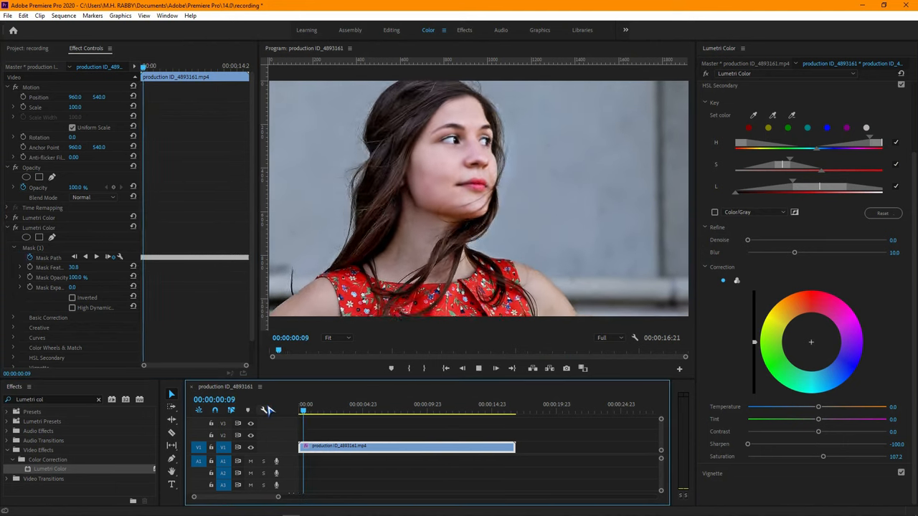
click(329, 404)
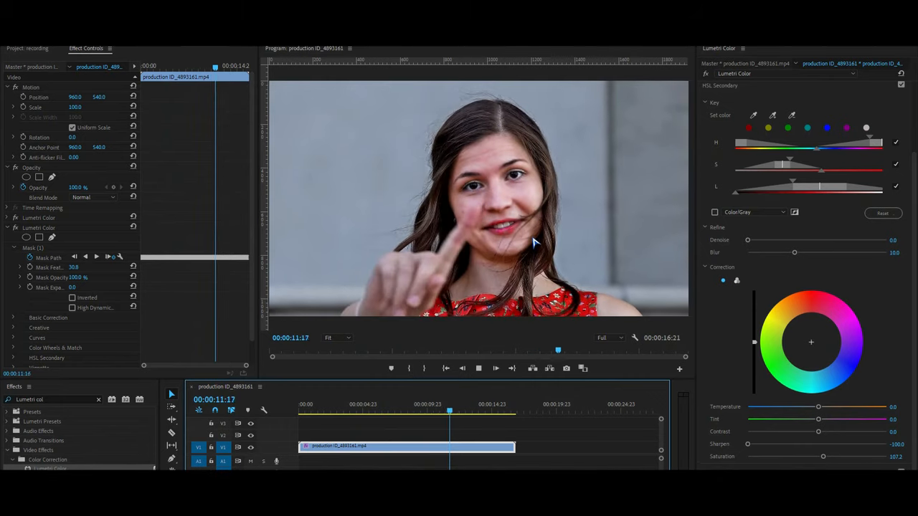
Stop playback and move the playhead back to an earlier point in the clip.
click(476, 404)
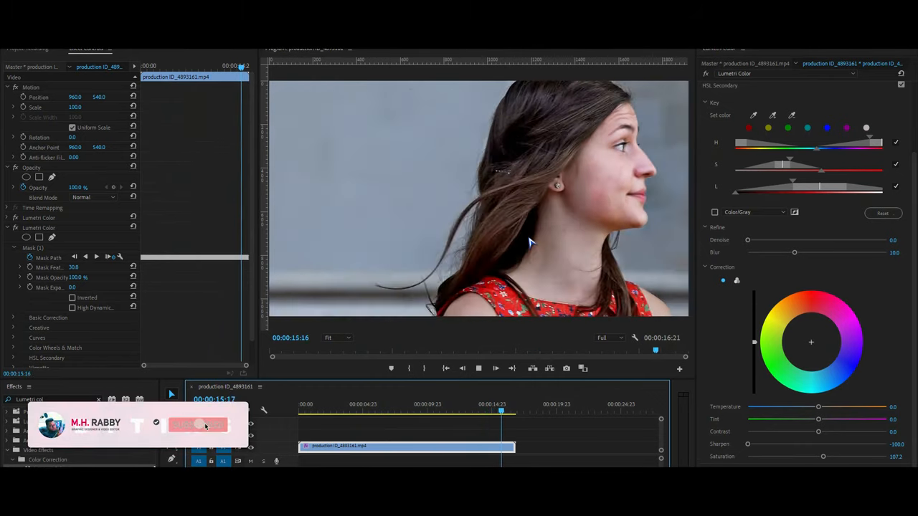
click(352, 405)
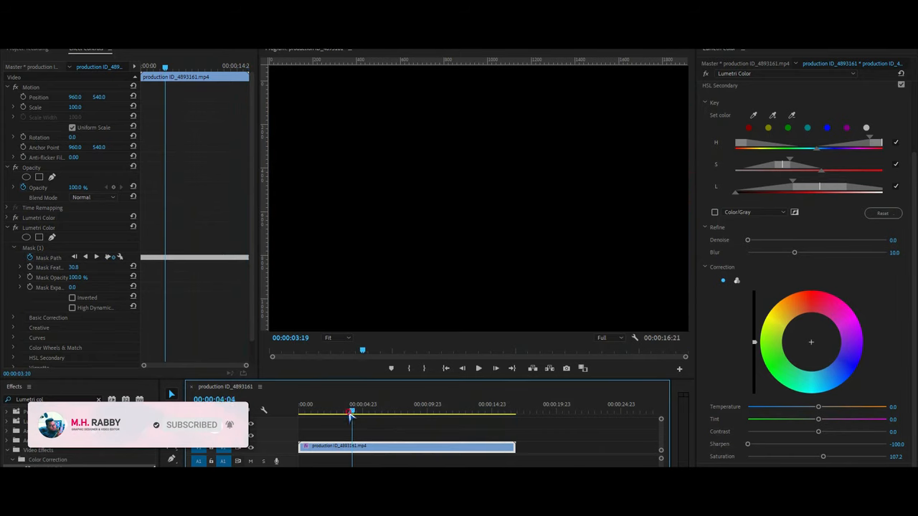